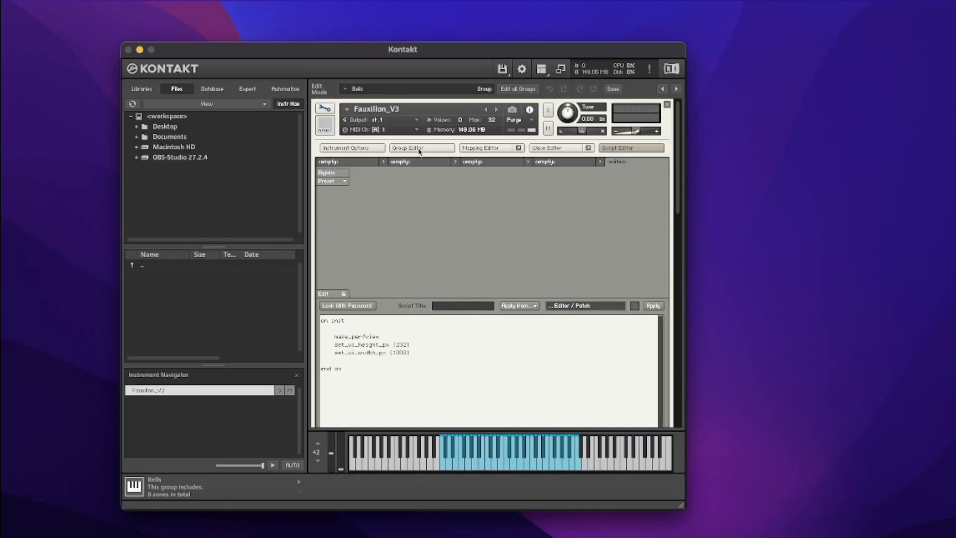
mouse_move(419, 162)
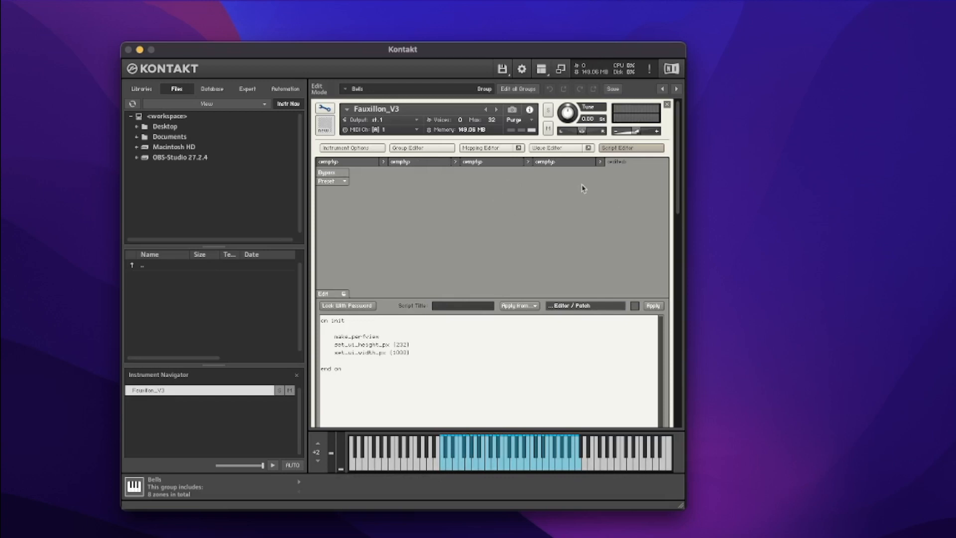
mouse_move(363, 332)
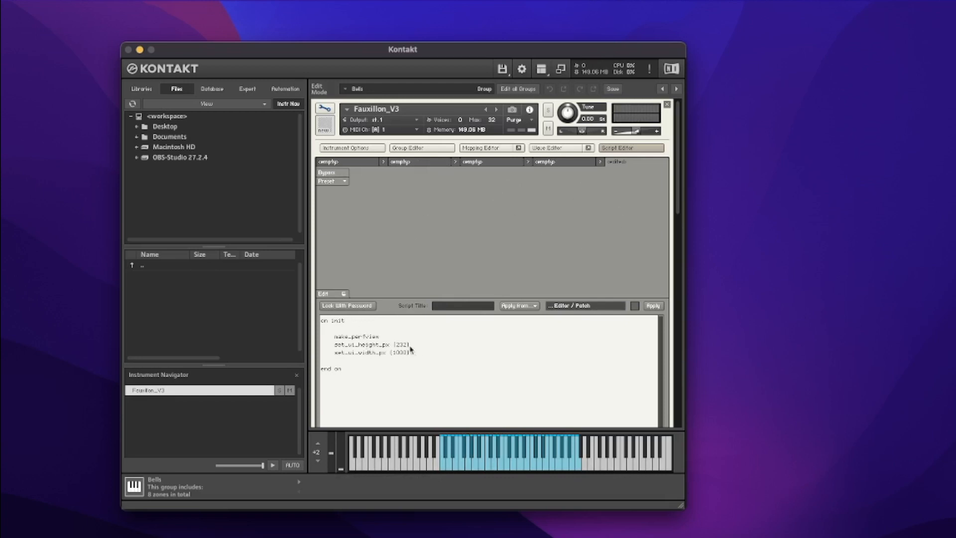
mouse_move(383, 365)
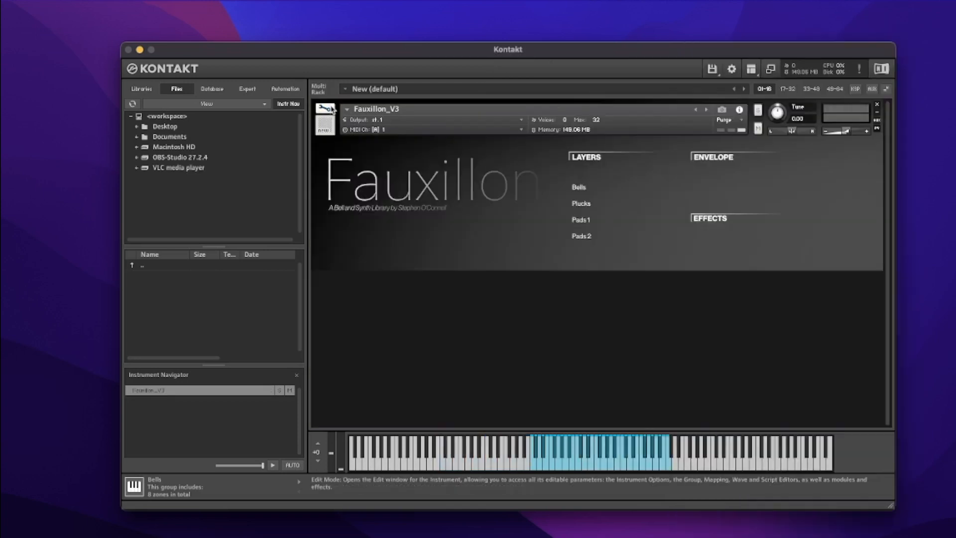
mouse_move(775, 162)
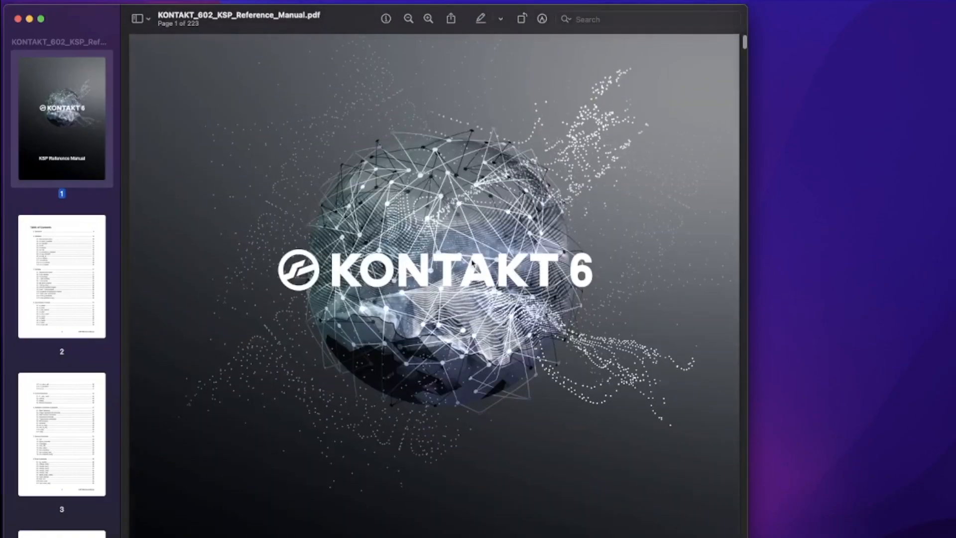
Scroll the KSP manual's table of contents and jump to section 4.7 ui_slider on page 36
scroll("down", 3)
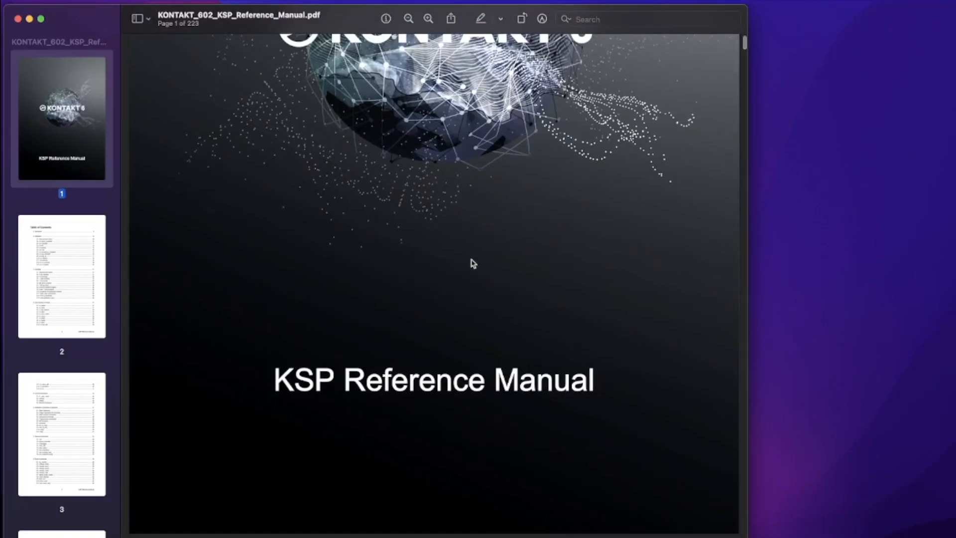
scroll("down", 3)
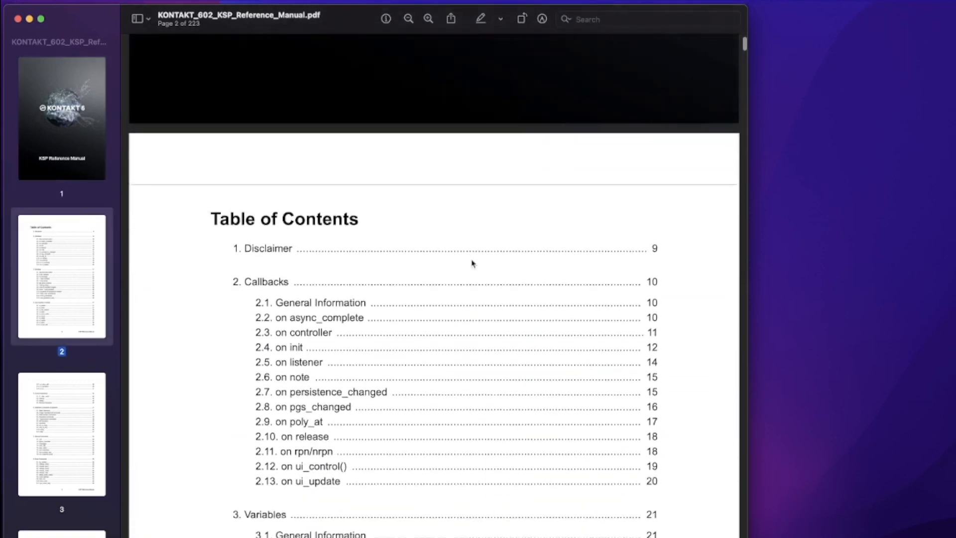
scroll("down", 3)
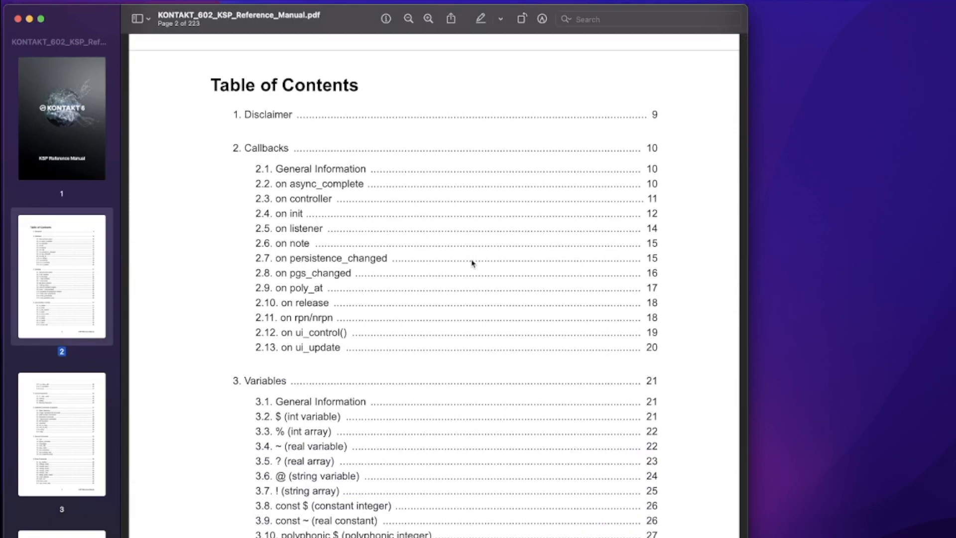
mouse_move(463, 240)
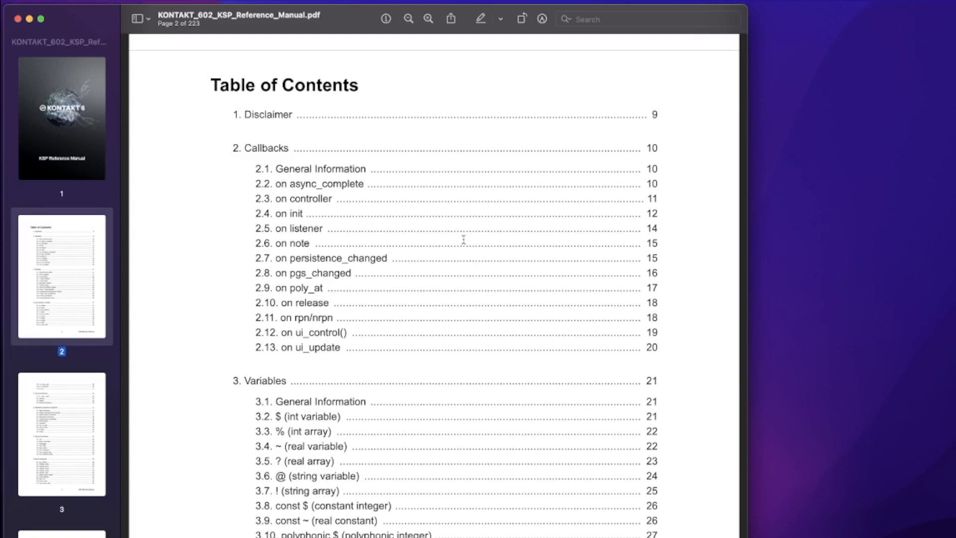
mouse_move(453, 170)
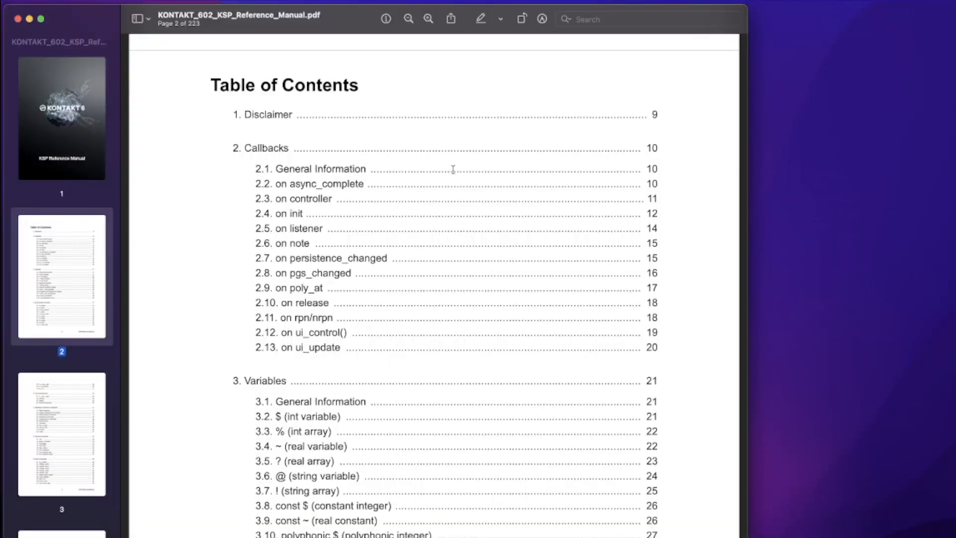
scroll("down", 3)
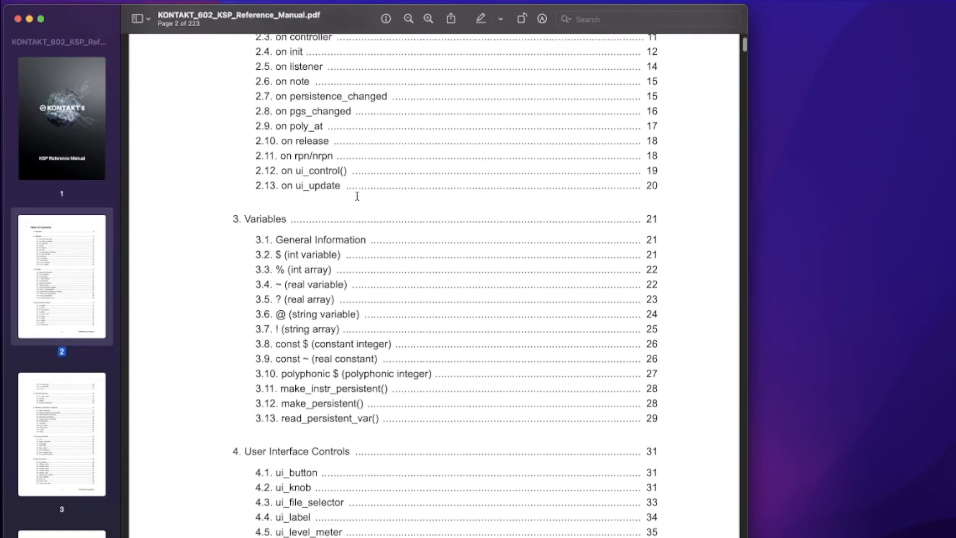
scroll("down", 3)
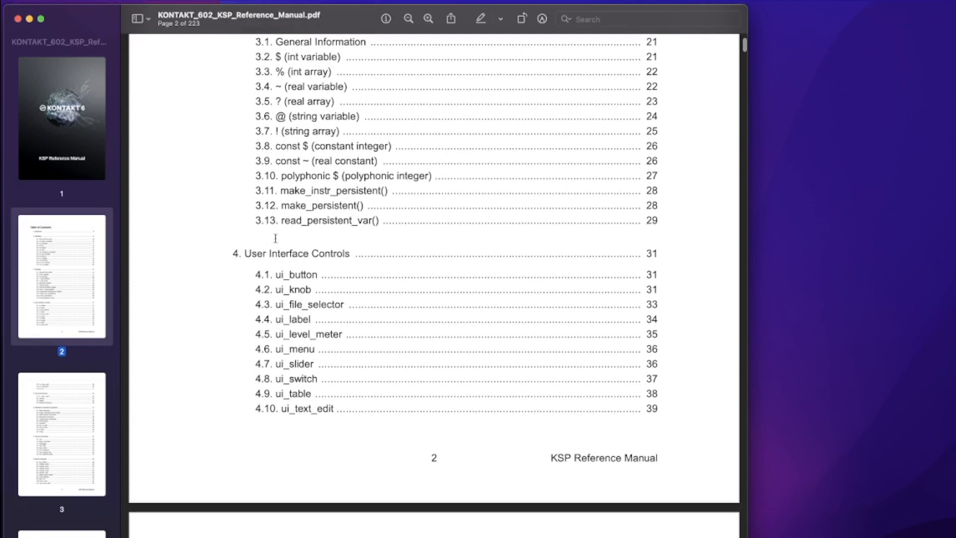
mouse_move(311, 275)
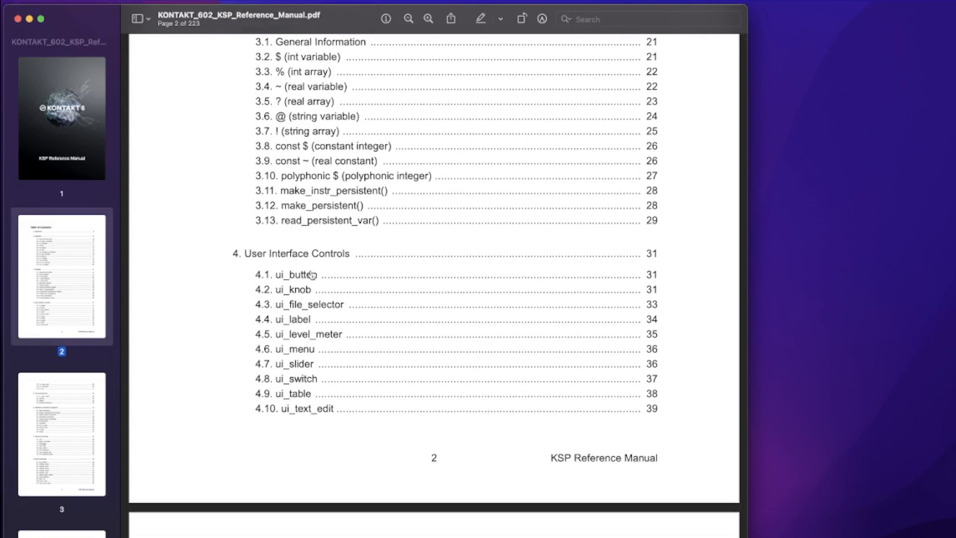
mouse_move(305, 371)
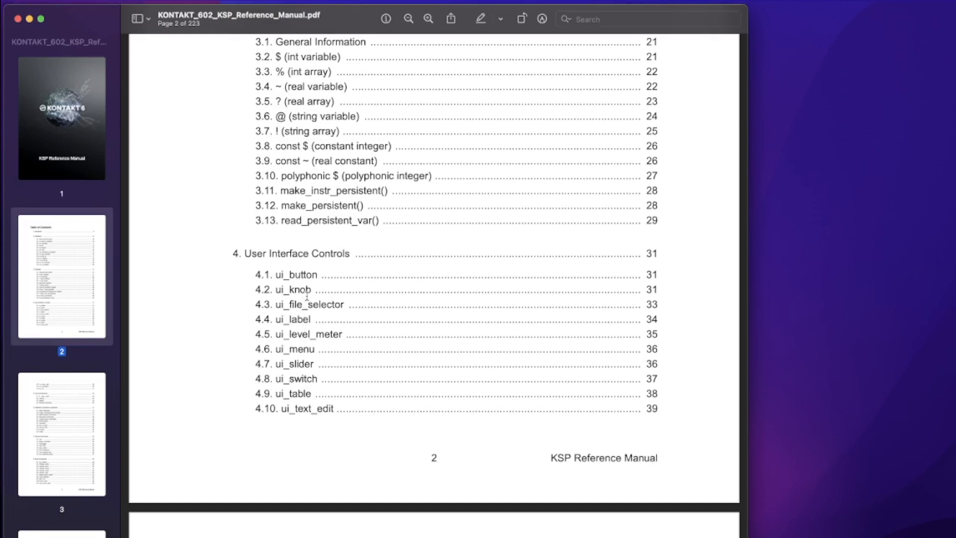
mouse_move(302, 364)
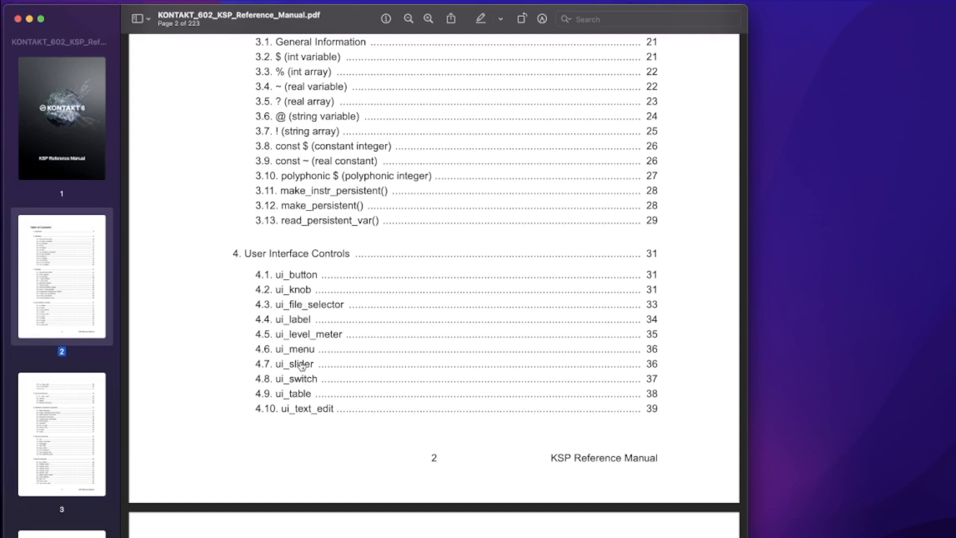
left_click(293, 364)
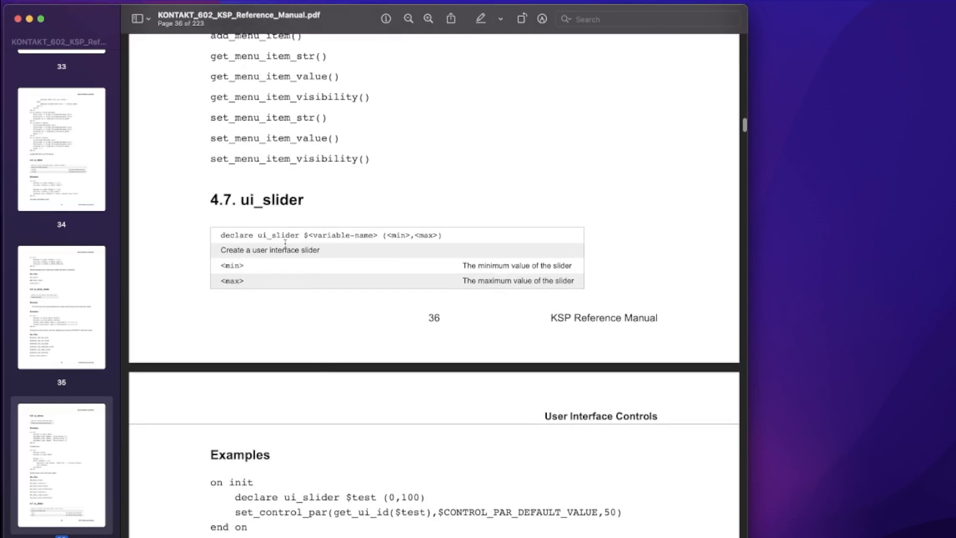
mouse_move(309, 268)
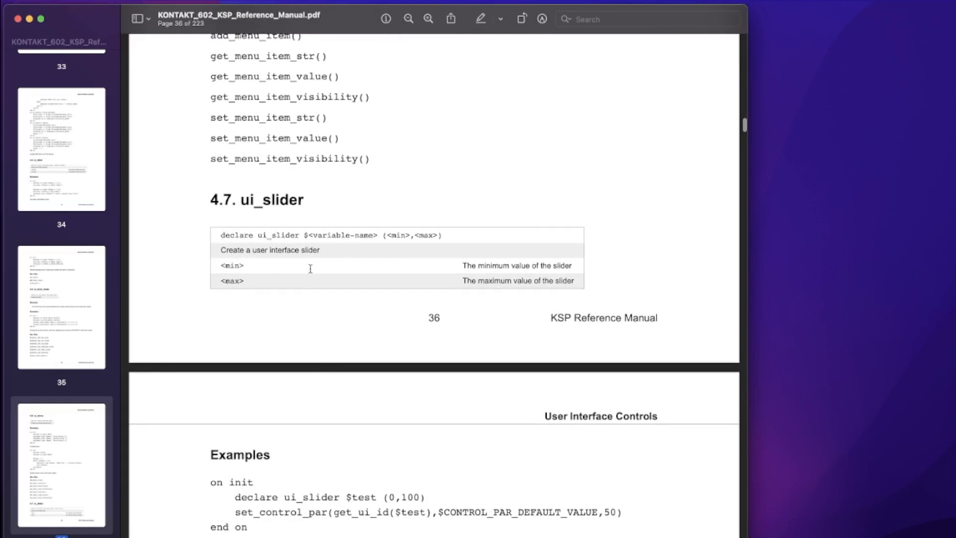
scroll("down", 3)
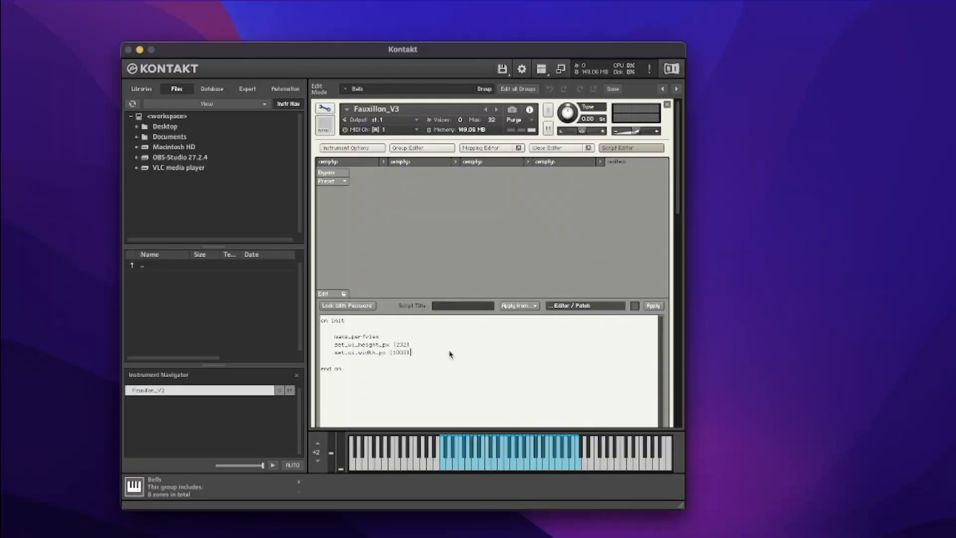
mouse_move(347, 362)
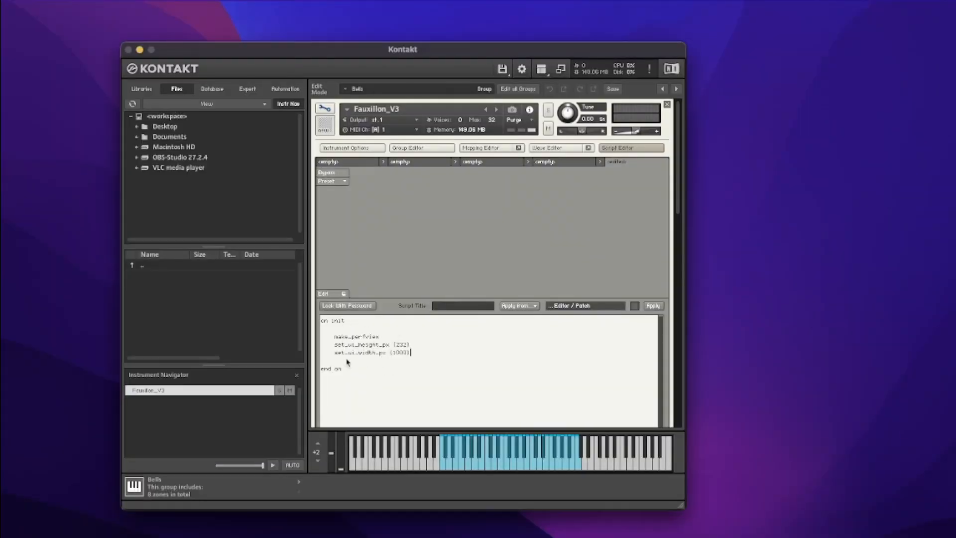
mouse_move(412, 207)
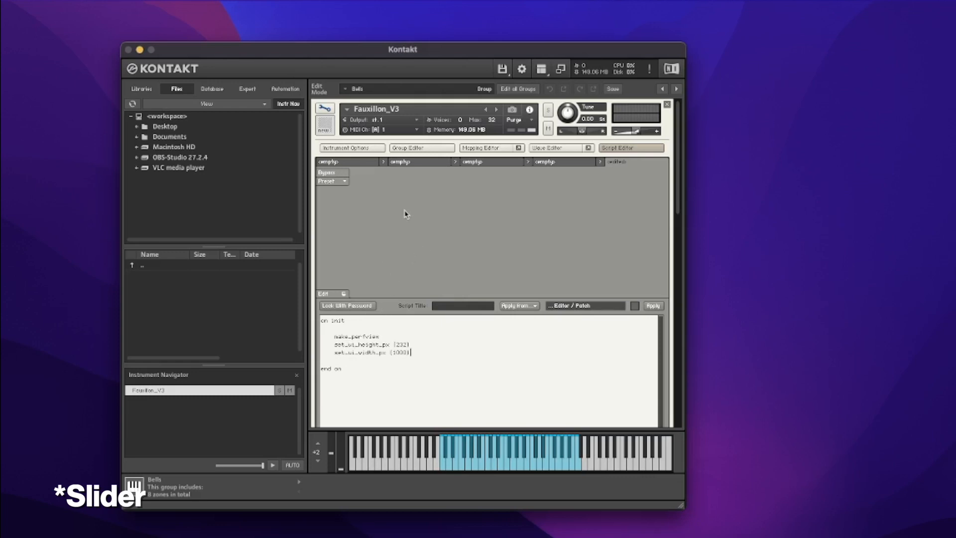
mouse_move(433, 229)
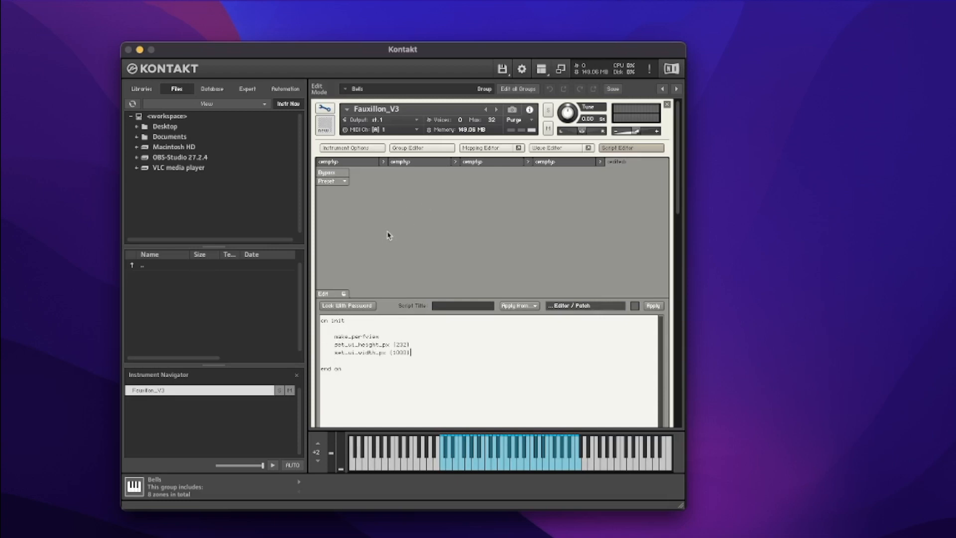
mouse_move(410, 357)
type("declare ui_slider")
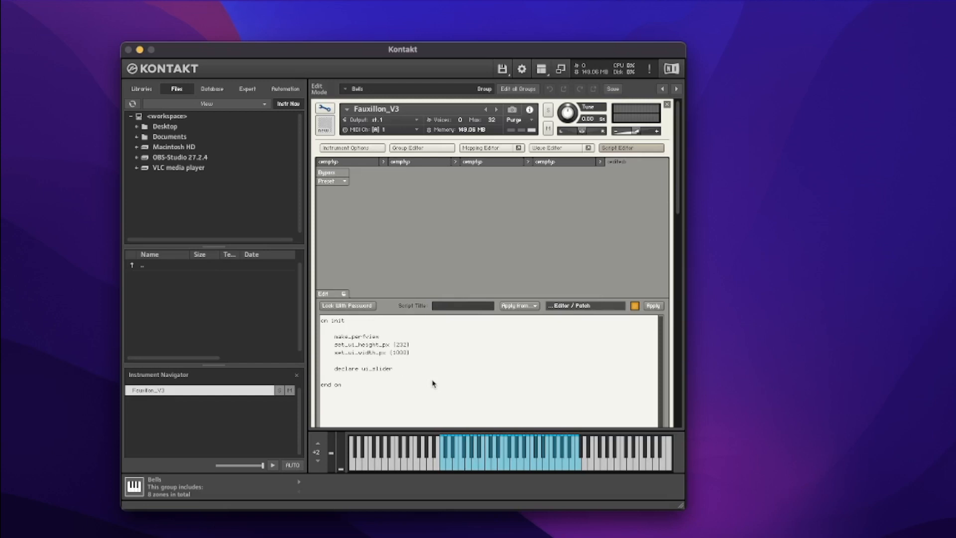
Name the new ui_slider variable $Bells in the declaration inside on init
type("$")
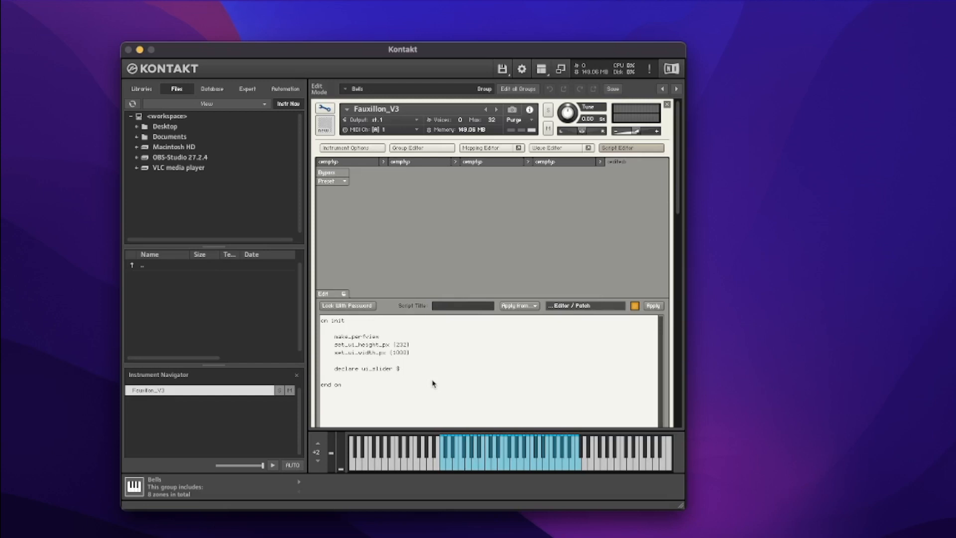
type("$Bells")
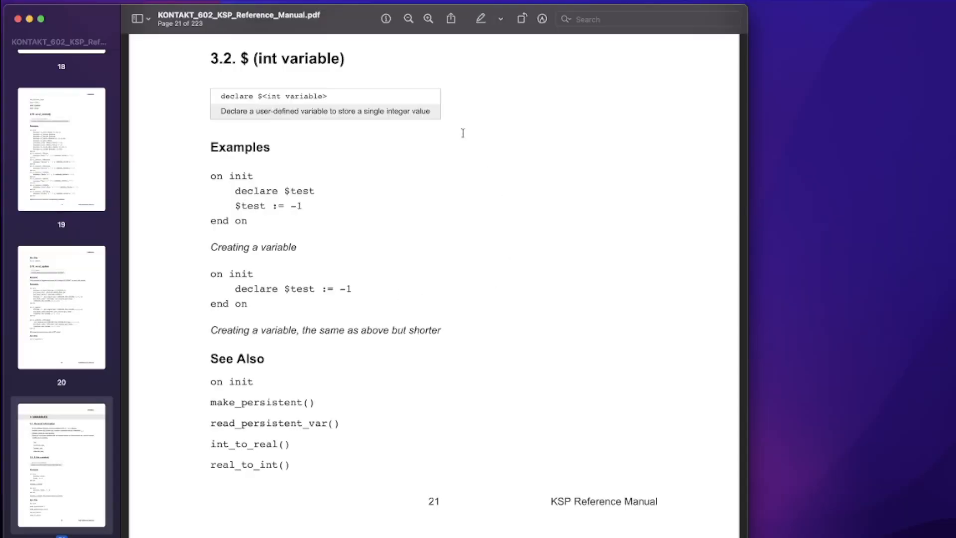
mouse_move(311, 83)
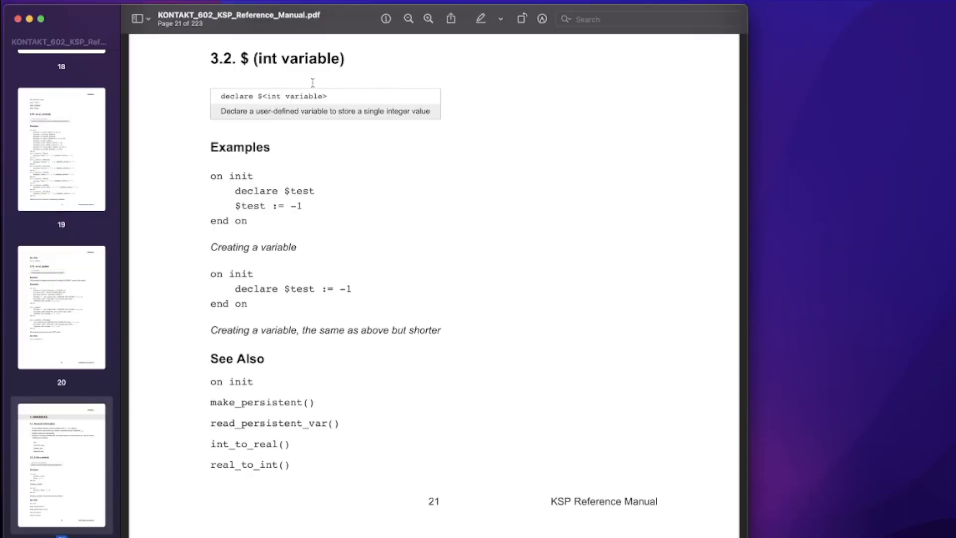
mouse_move(261, 59)
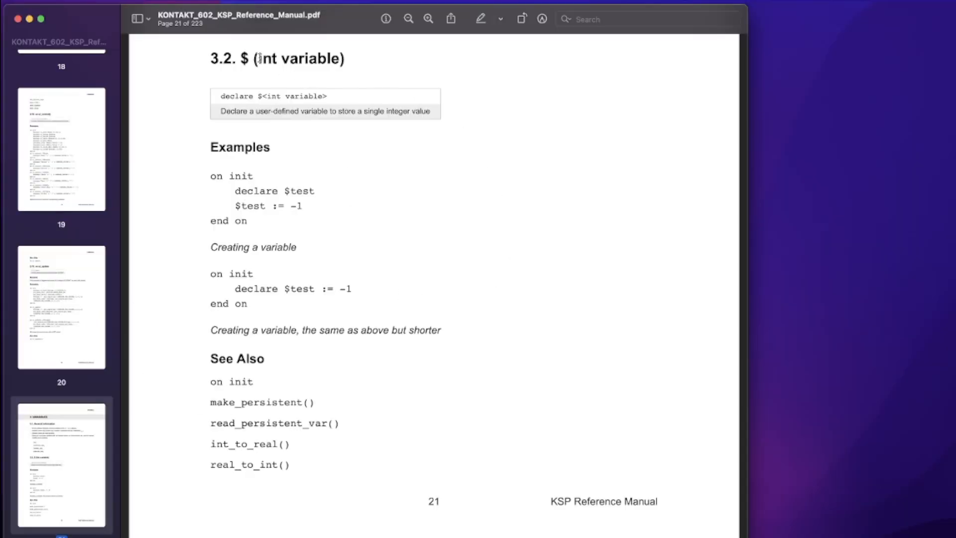
mouse_move(349, 71)
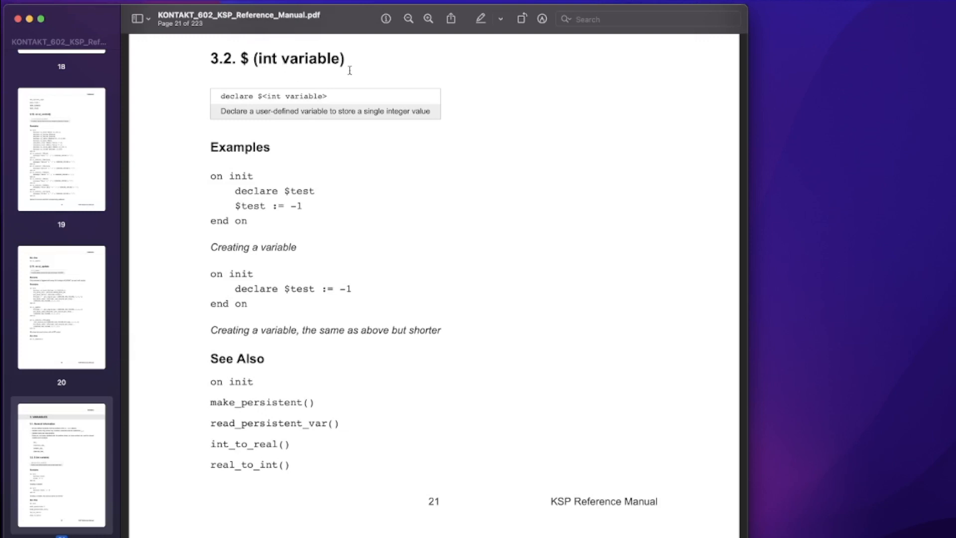
mouse_move(355, 70)
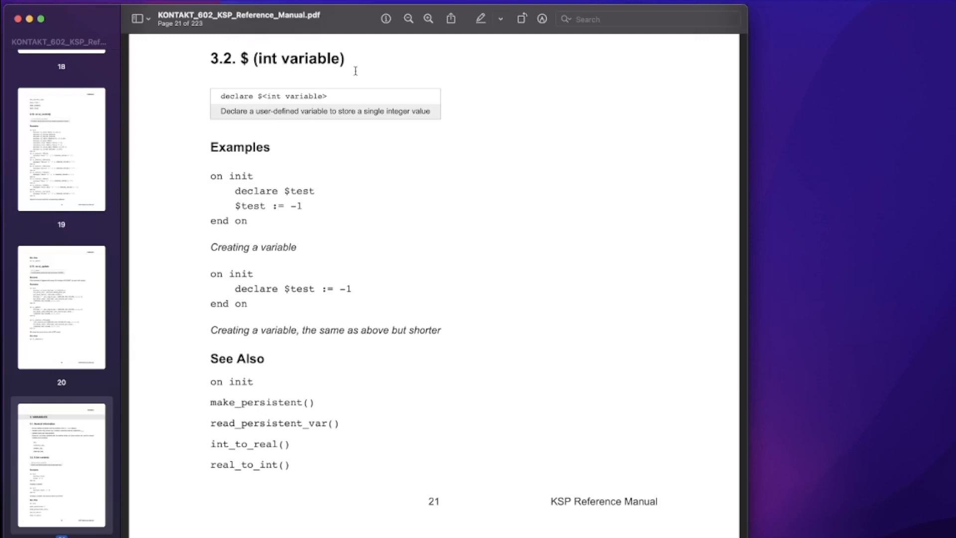
mouse_move(284, 194)
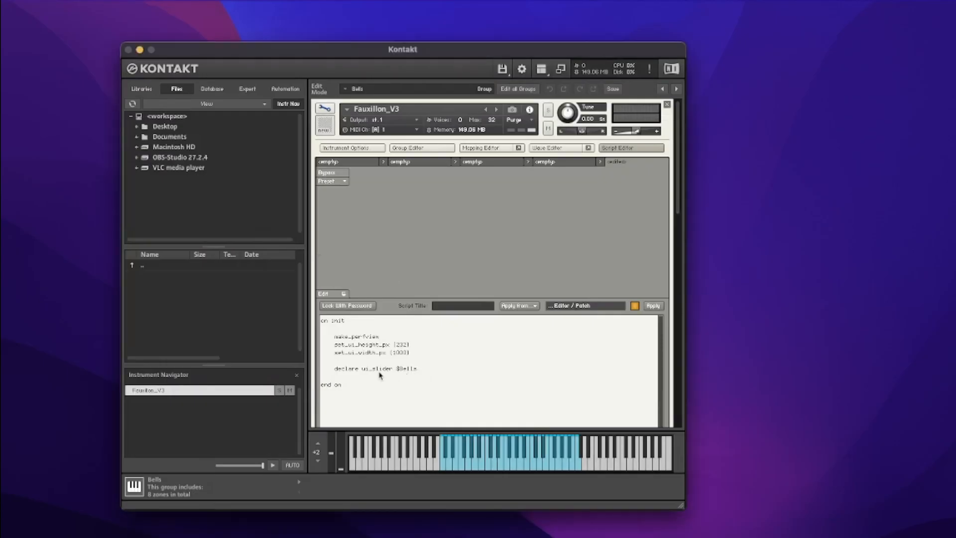
Extend the $Bells slider's maximum so its range reads (0,1000000)
left_click(417, 368)
type(" (0,1")
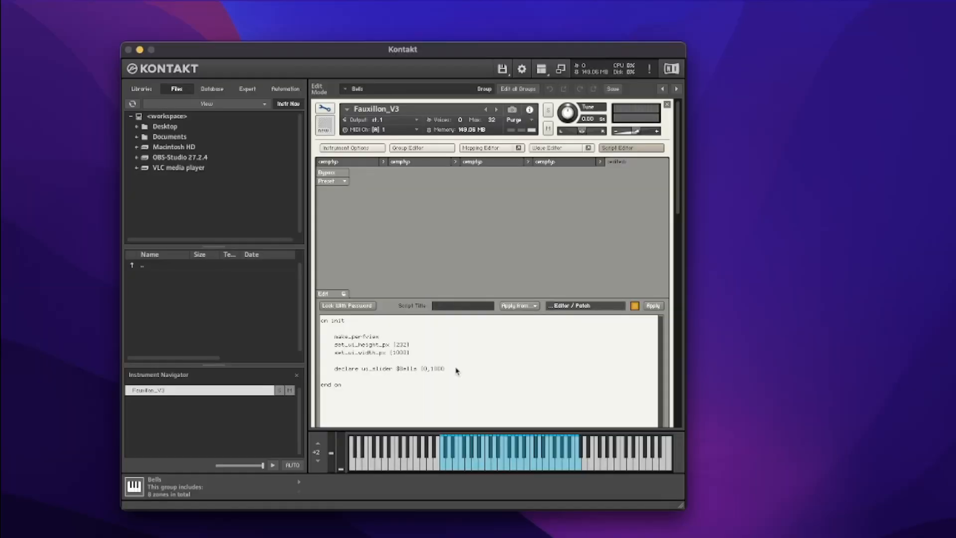
type("000)")
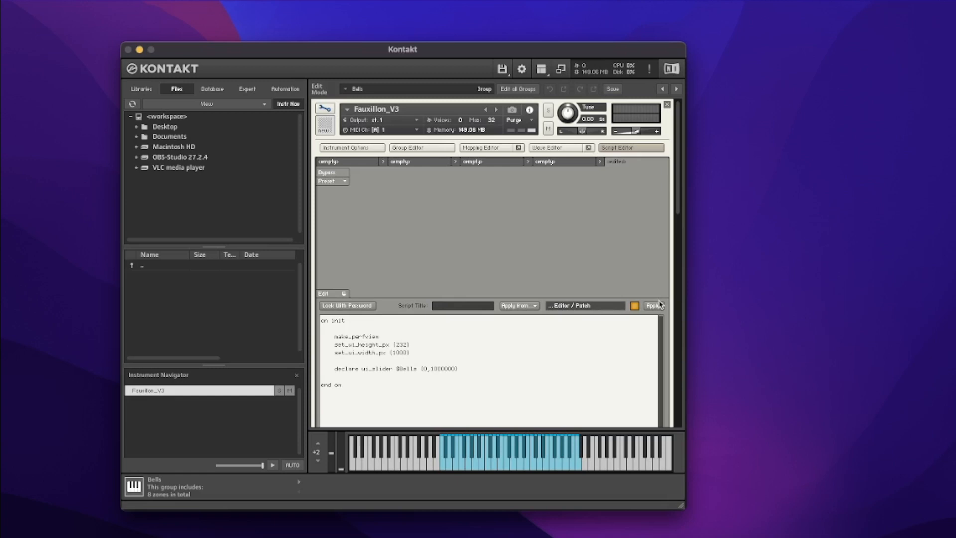
Apply the script to show the Bells slider, then begin a move_ positioning line
left_click(652, 306)
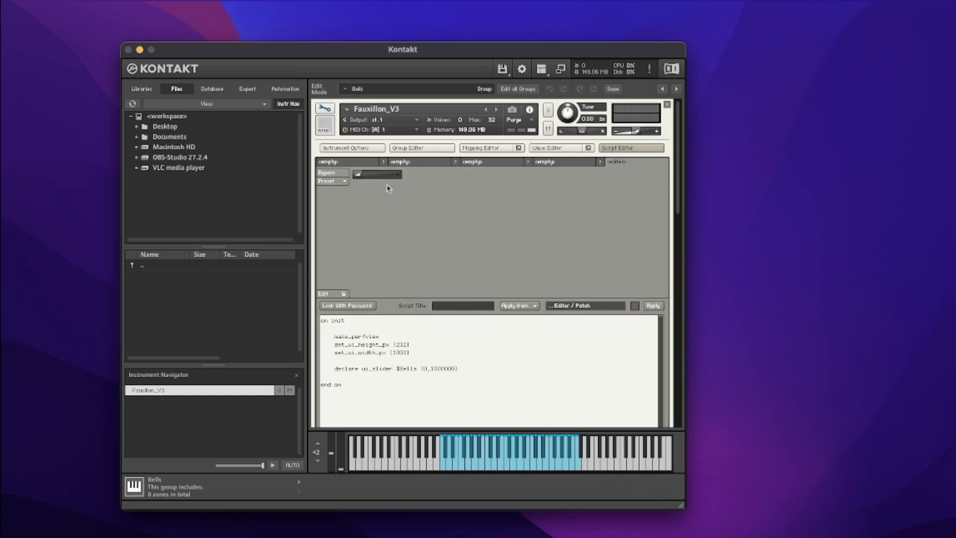
mouse_move(326, 109)
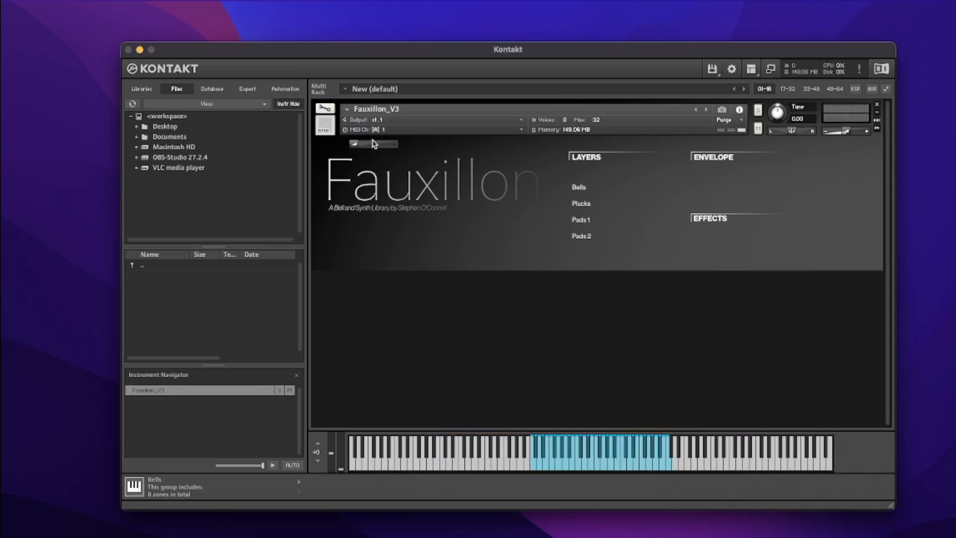
mouse_move(632, 194)
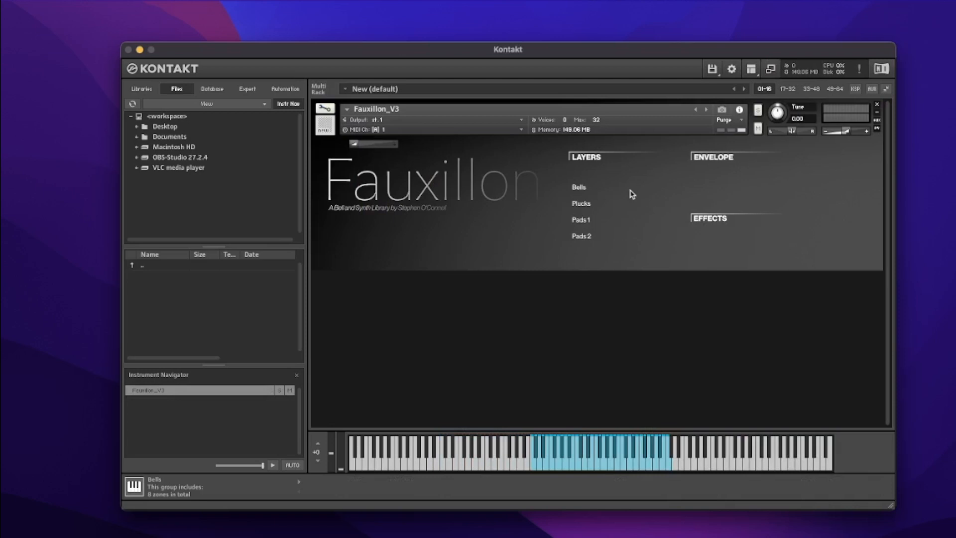
left_click(324, 113)
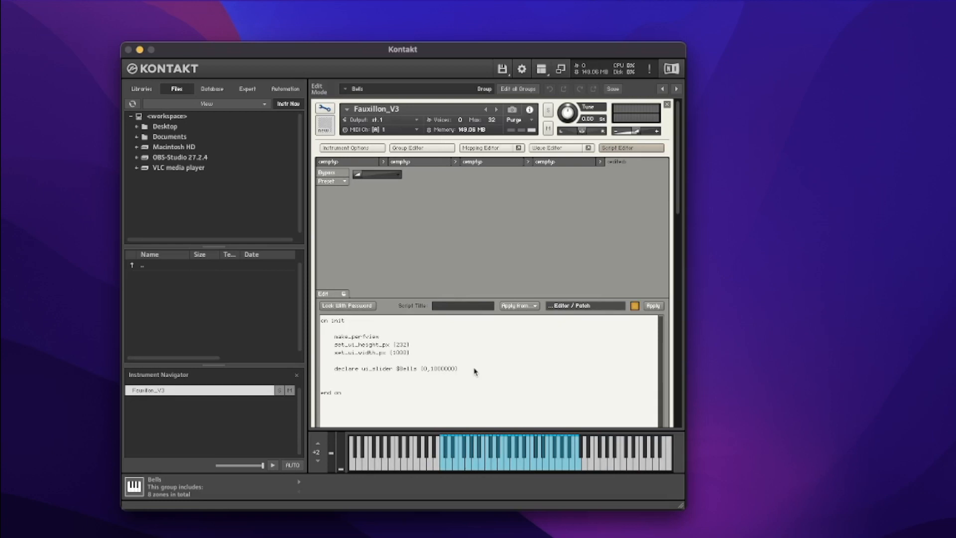
type("move_")
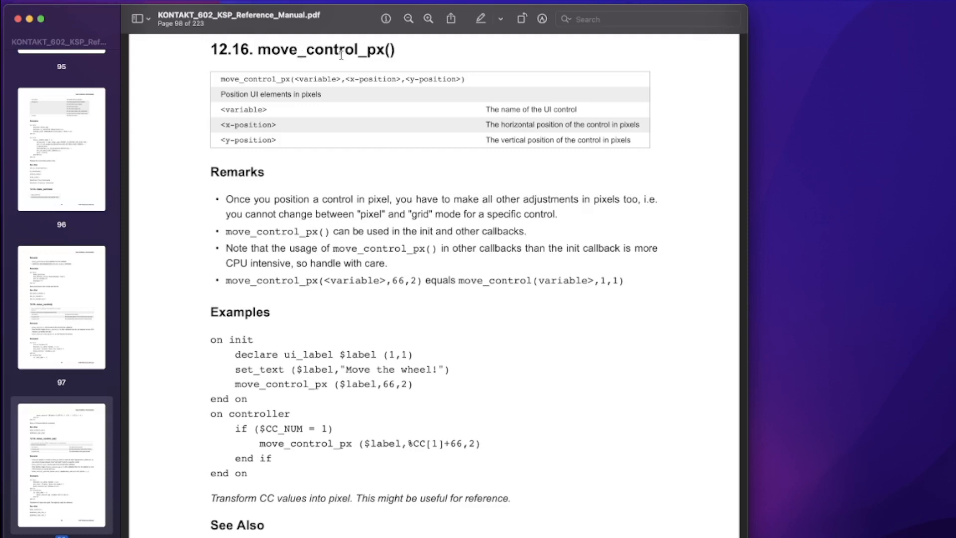
mouse_move(292, 78)
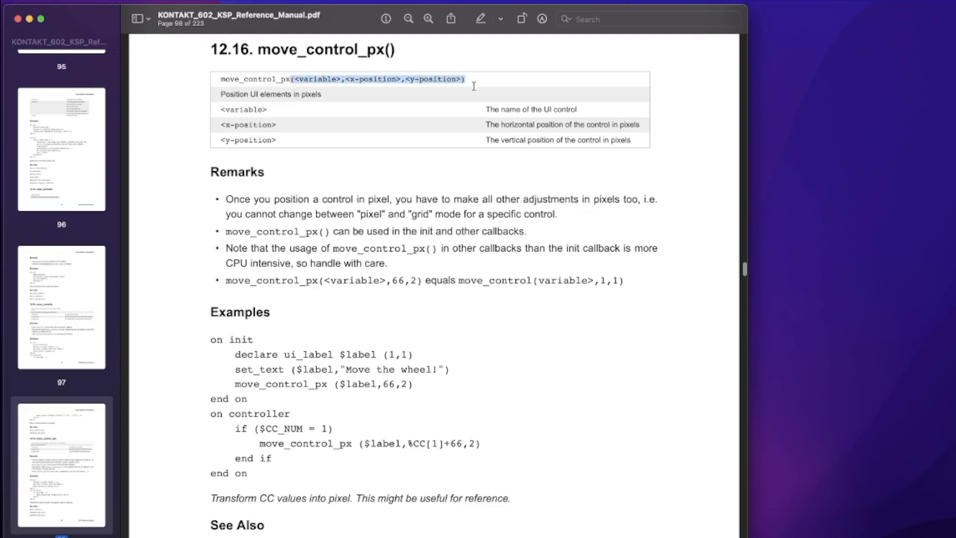
mouse_move(329, 83)
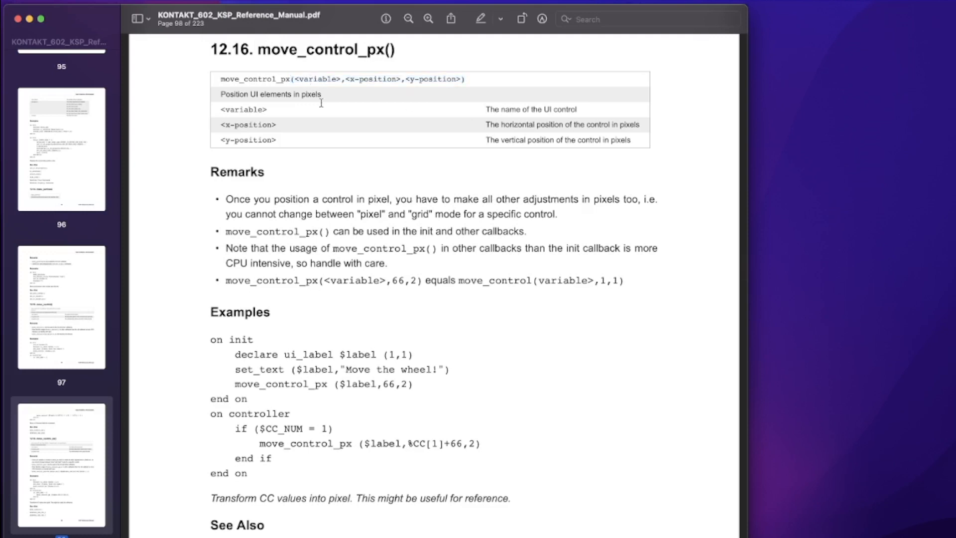
mouse_move(566, 112)
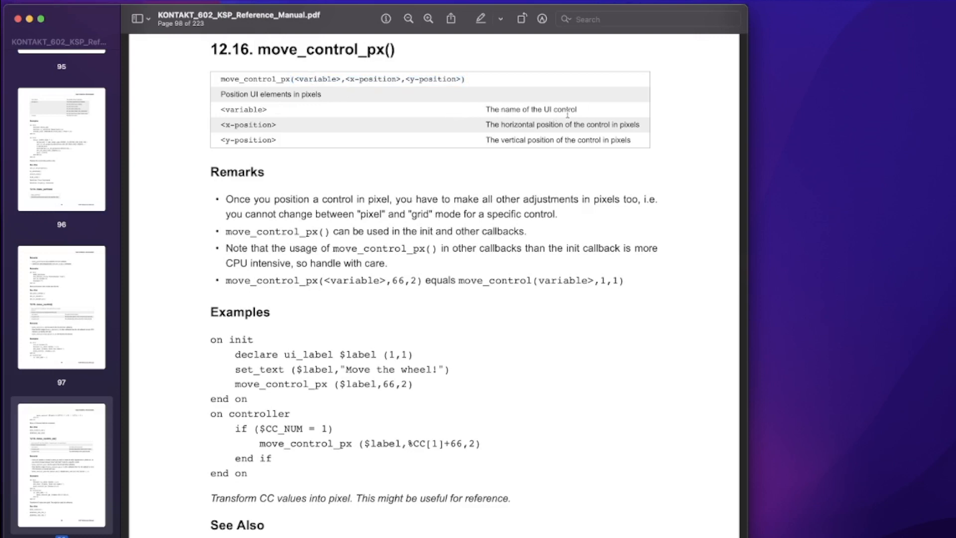
mouse_move(365, 77)
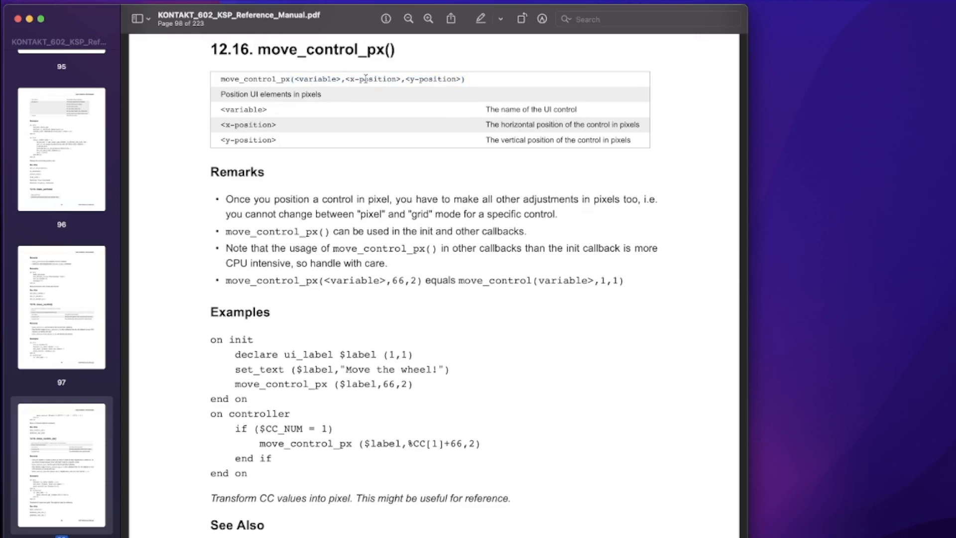
mouse_move(365, 50)
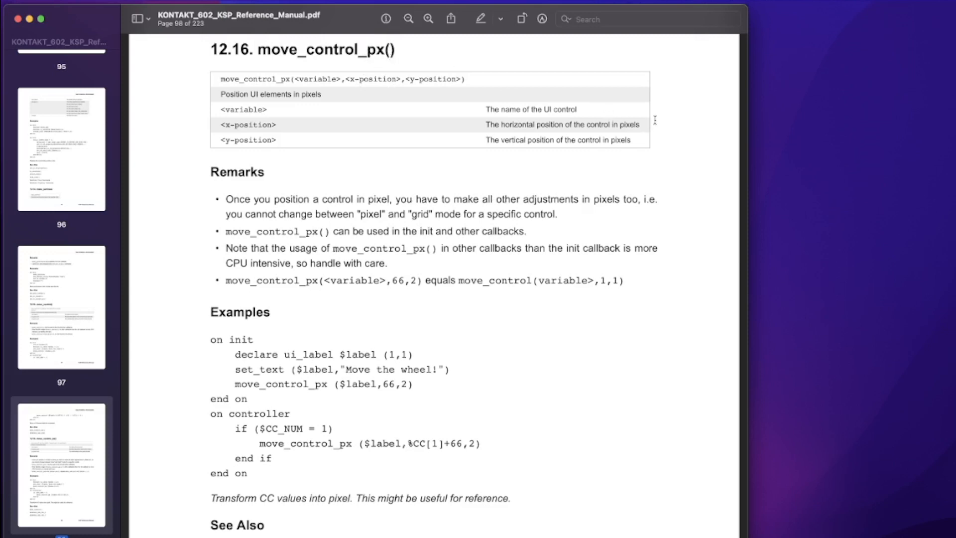
mouse_move(497, 107)
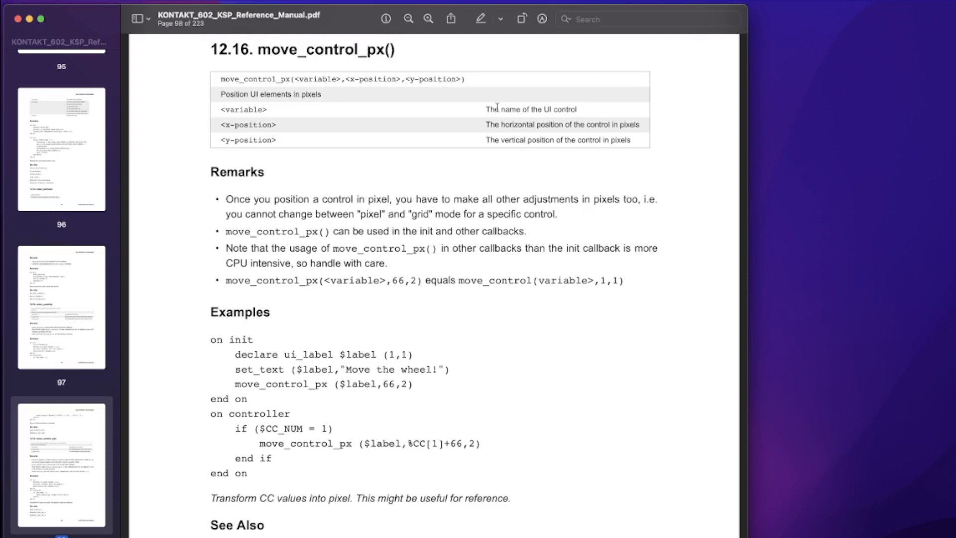
Scroll up from move_control_px() to section 12.15 move_control() on page 97
scroll("up", 3)
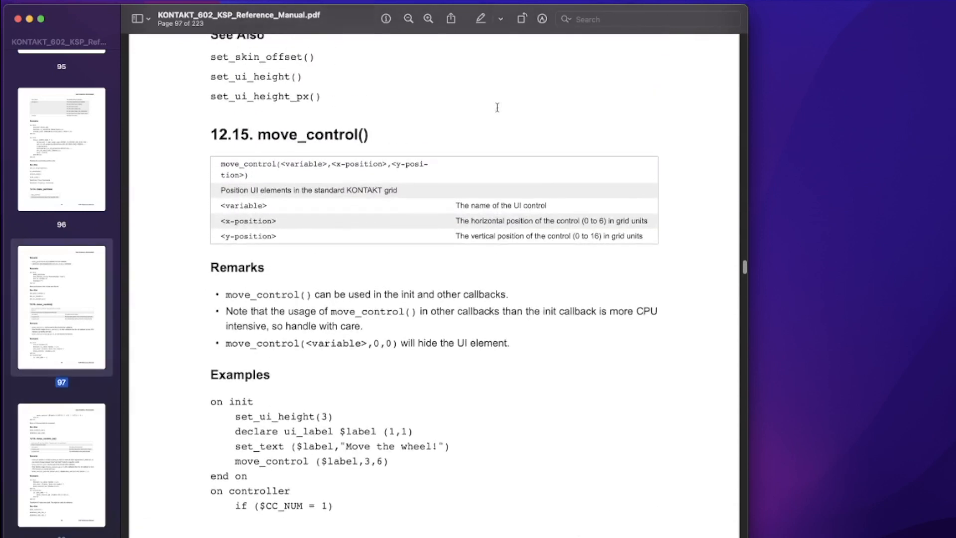
scroll("up", 3)
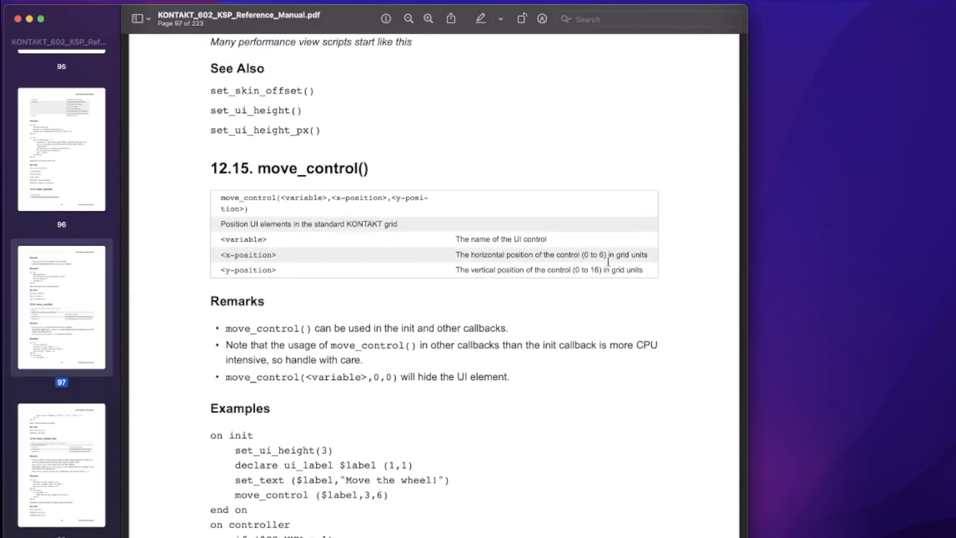
mouse_move(437, 249)
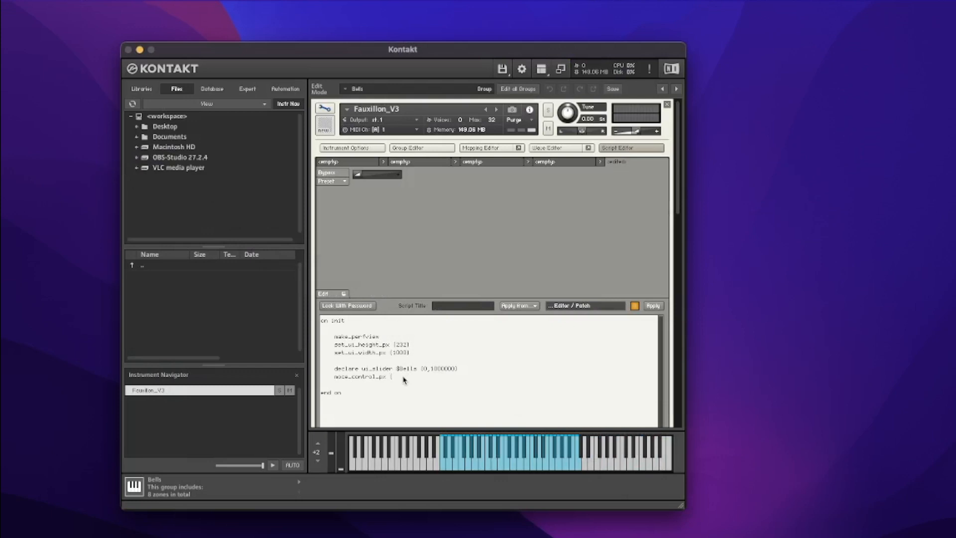
Write move_control_px($Bells,500,80) under the declaration and apply the script
type("$8")
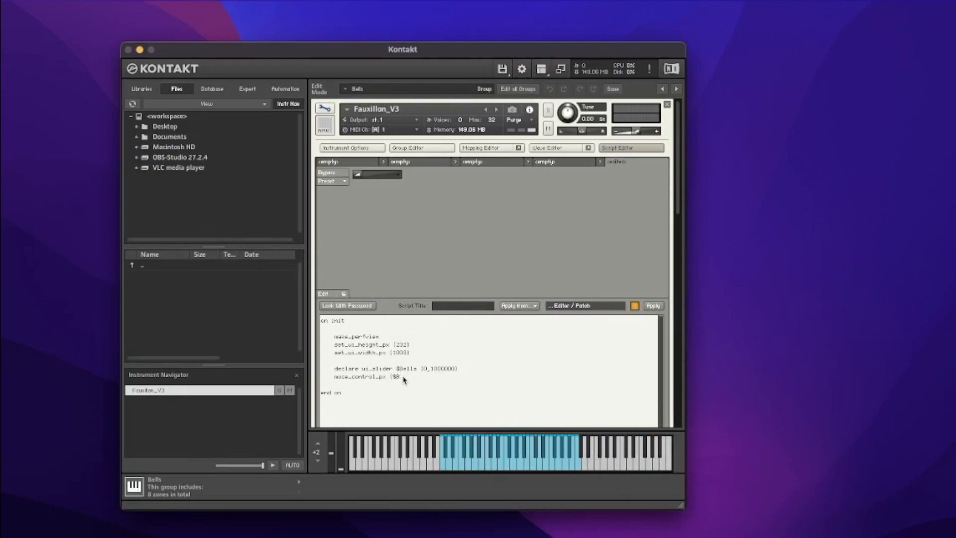
type("Bells,")
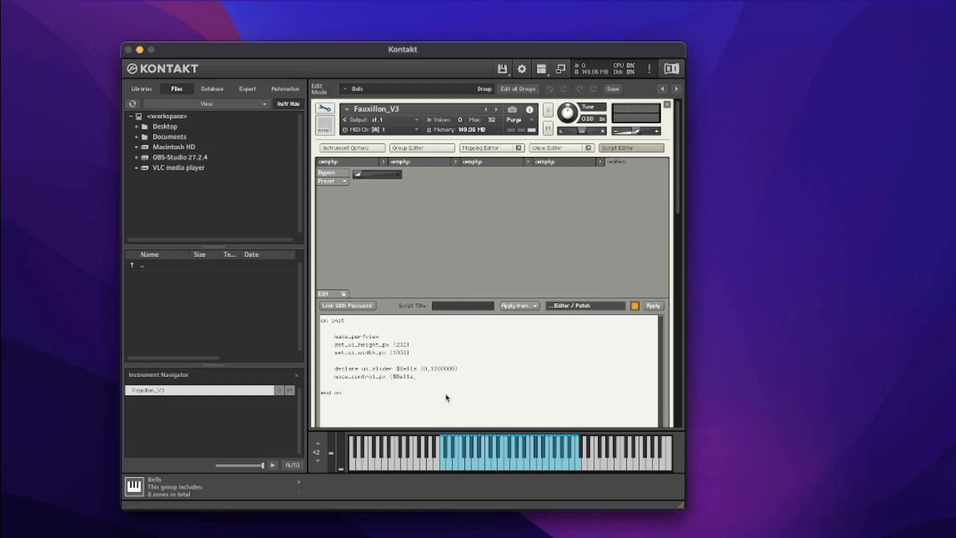
left_click(417, 377)
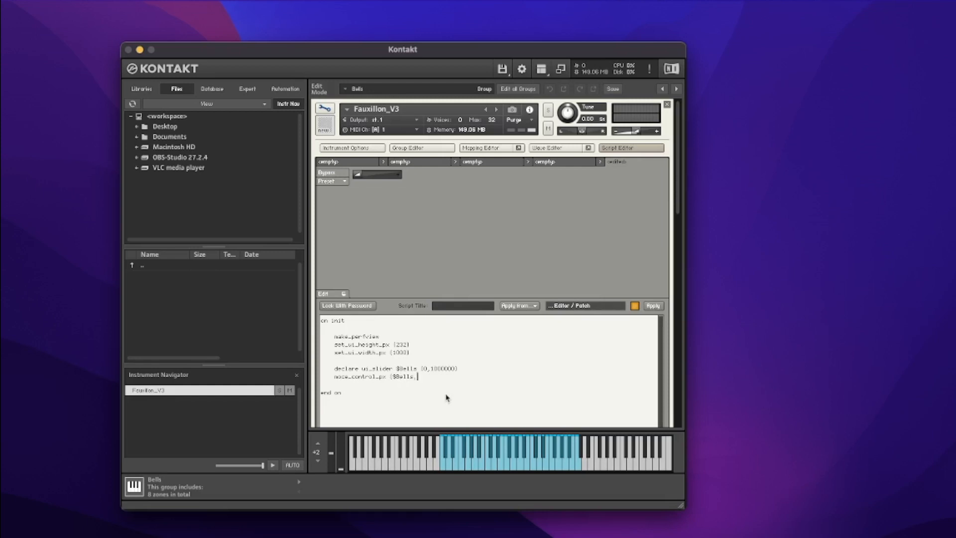
type("500")
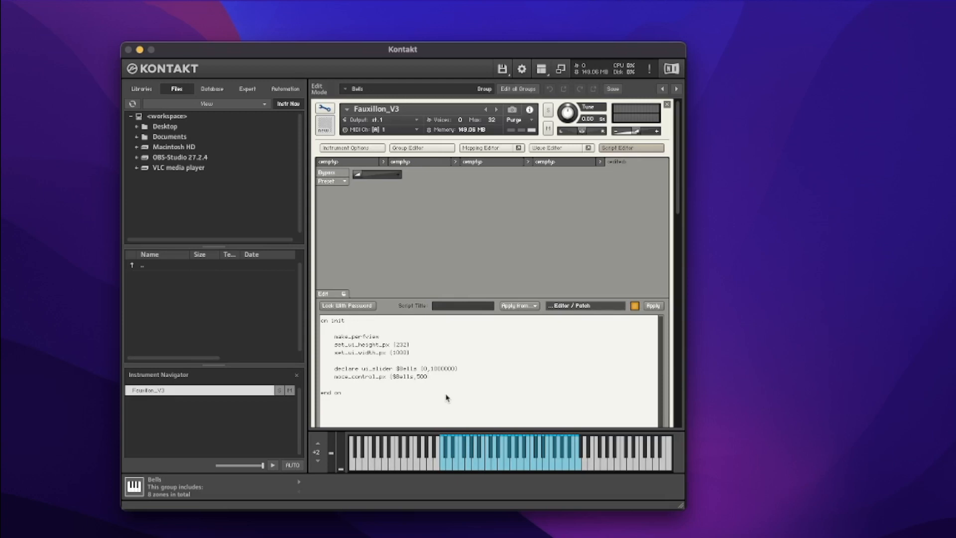
type(",80")
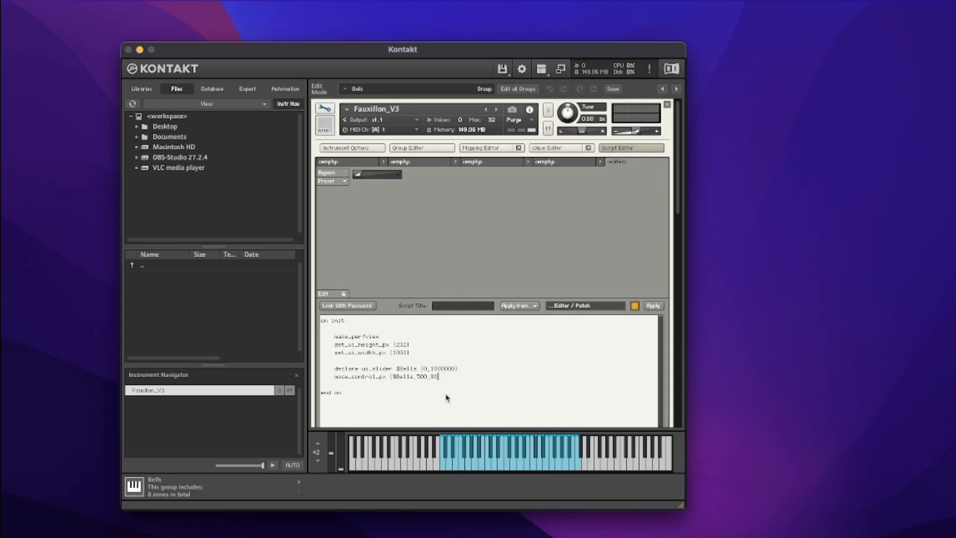
mouse_move(654, 306)
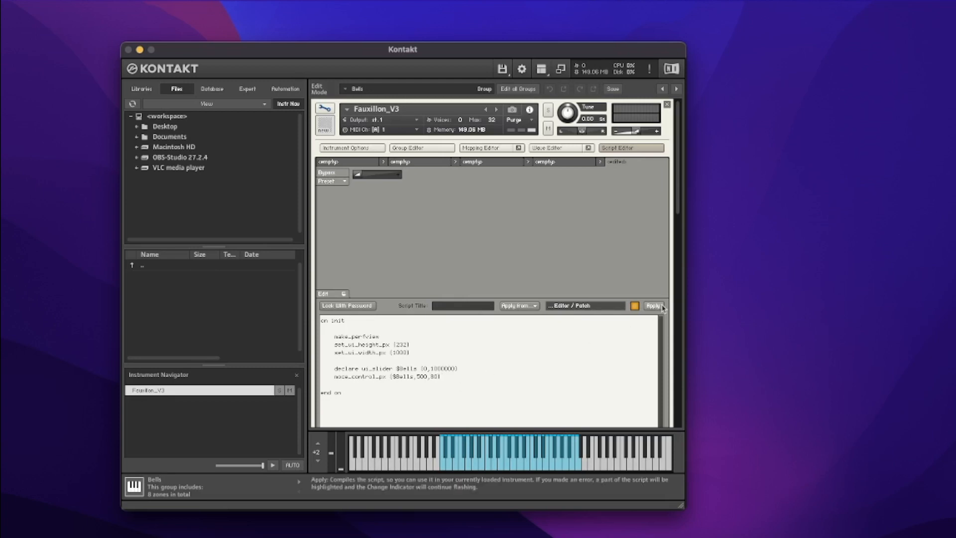
left_click(651, 305)
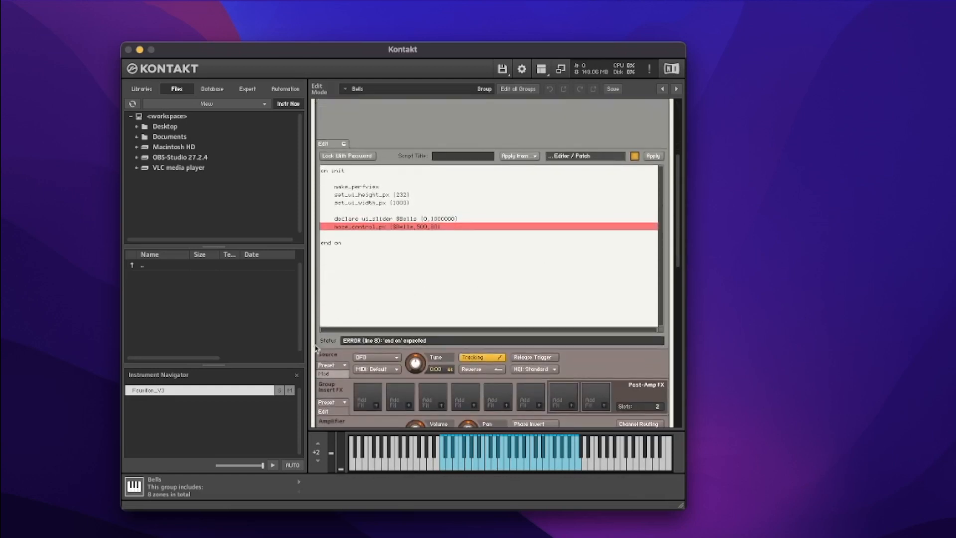
mouse_move(394, 350)
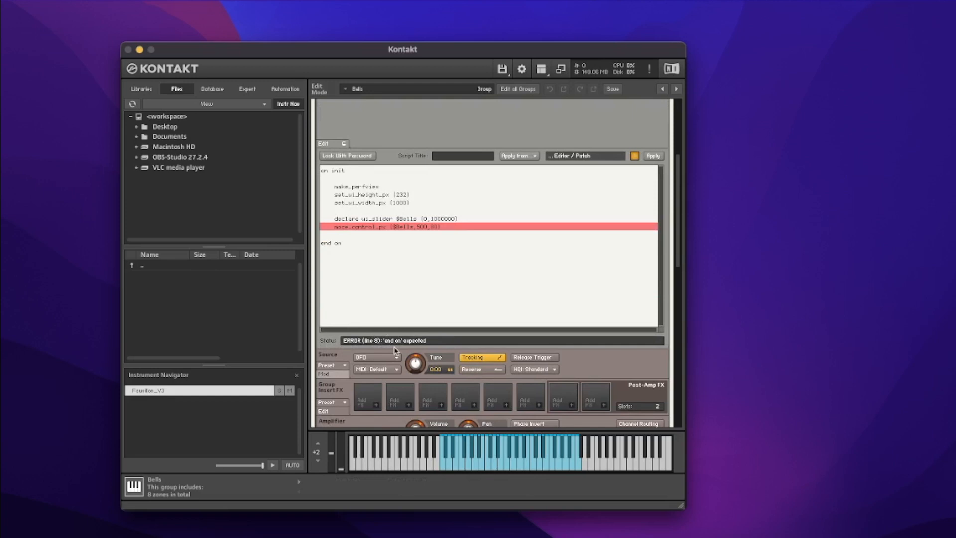
mouse_move(393, 348)
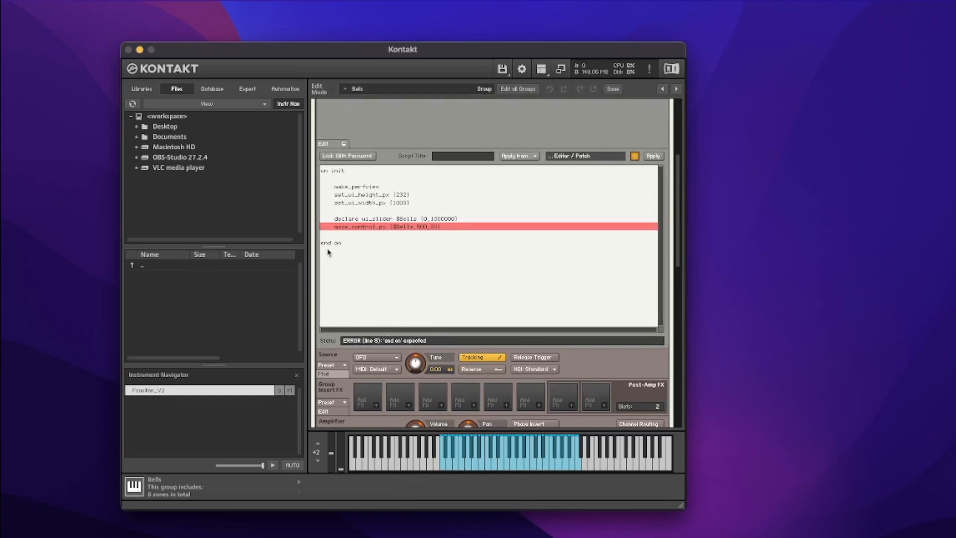
mouse_move(393, 252)
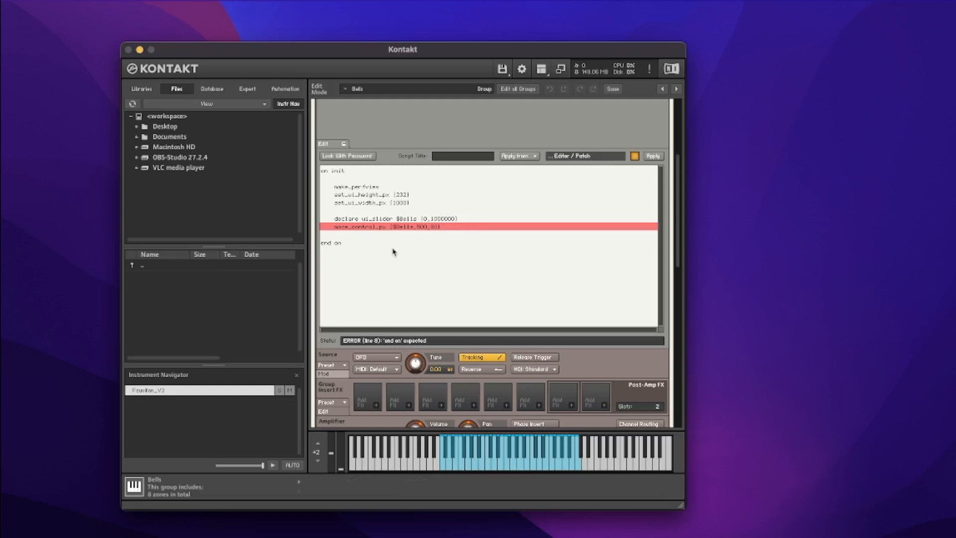
mouse_move(344, 234)
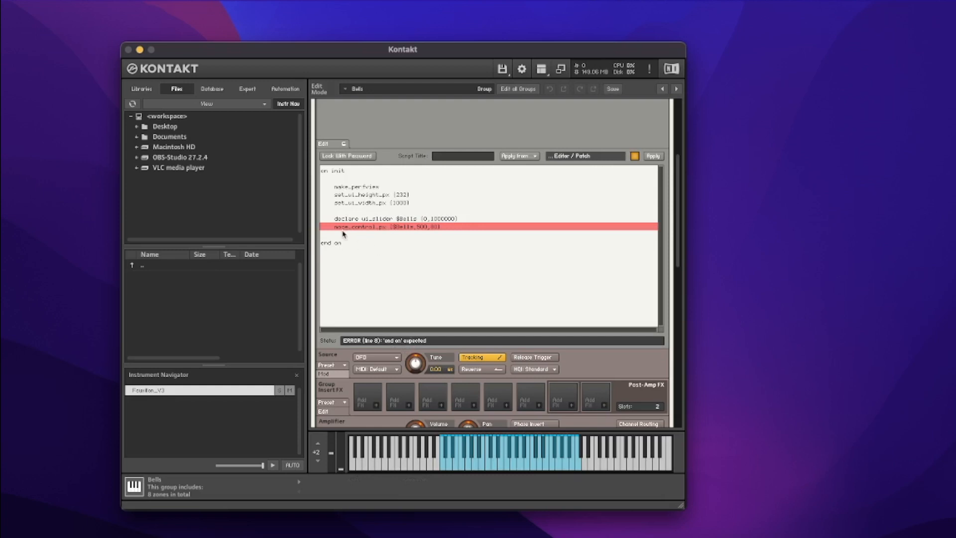
mouse_move(351, 257)
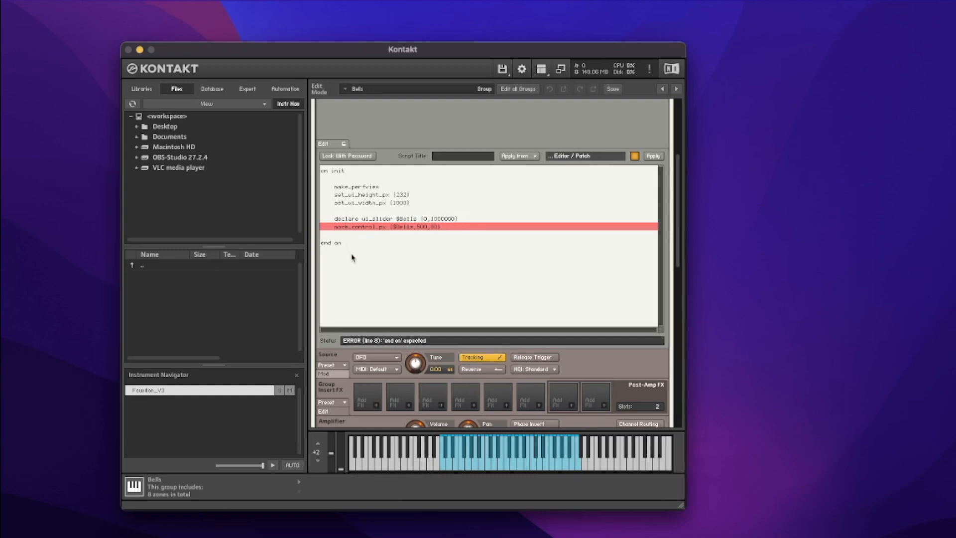
Fix the flagged positioning line, recompile without errors, and return to the performance view
left_click(445, 226)
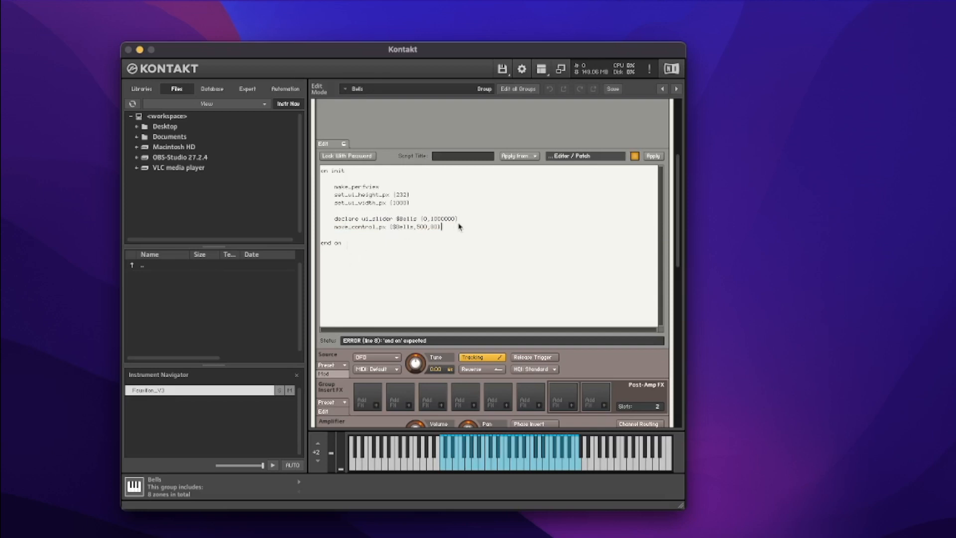
left_click(651, 156)
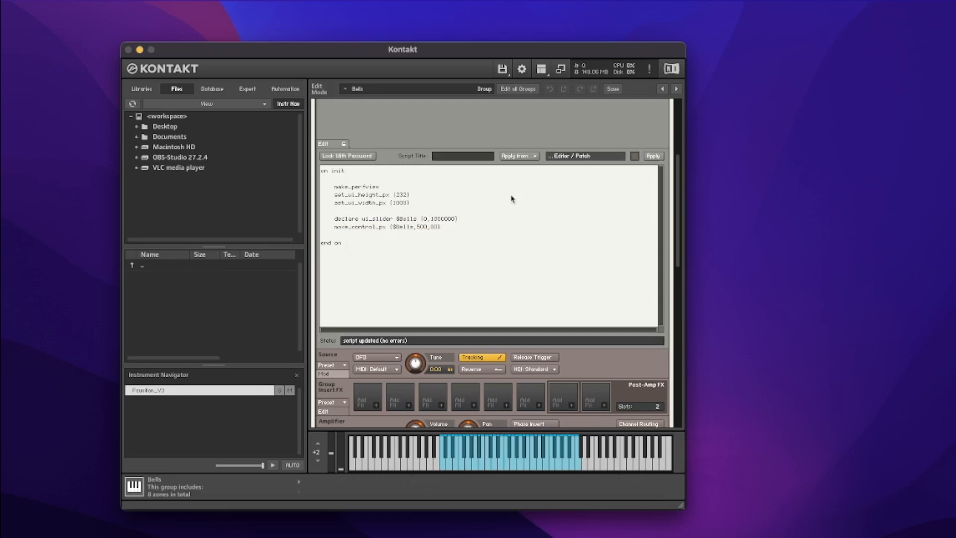
left_click(347, 89)
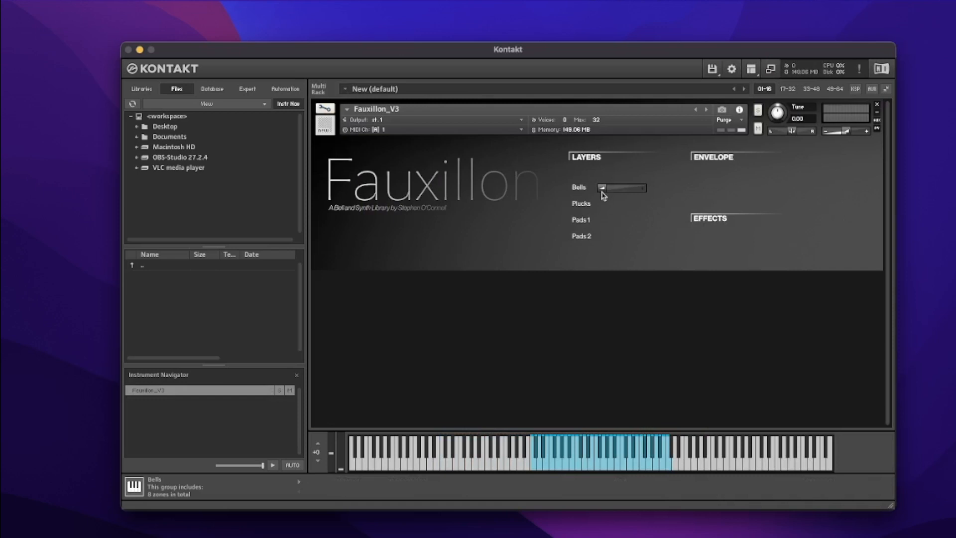
mouse_move(642, 191)
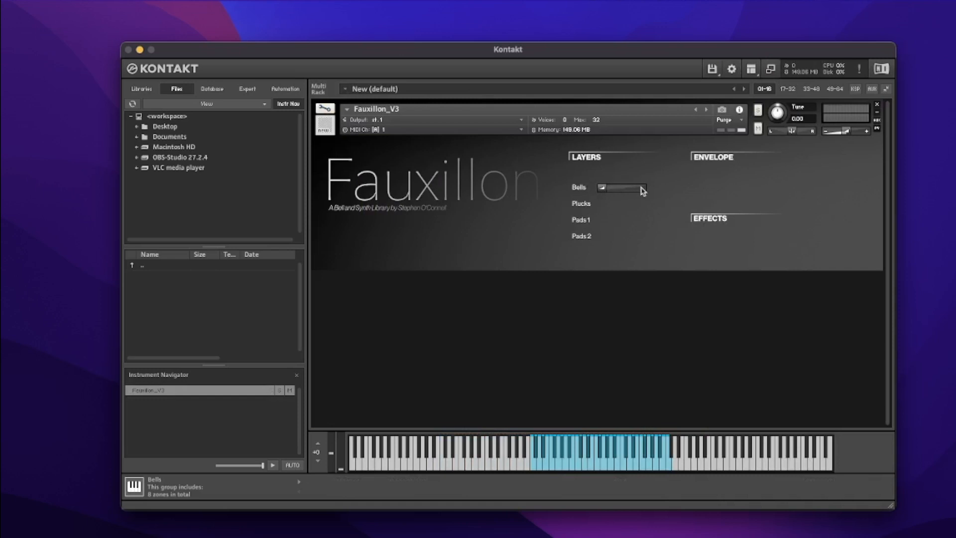
mouse_move(582, 189)
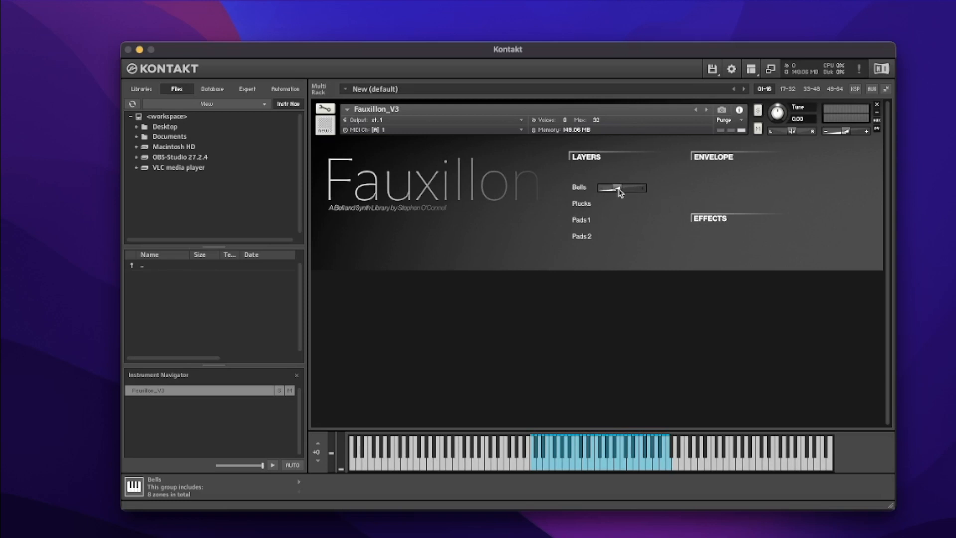
mouse_move(326, 109)
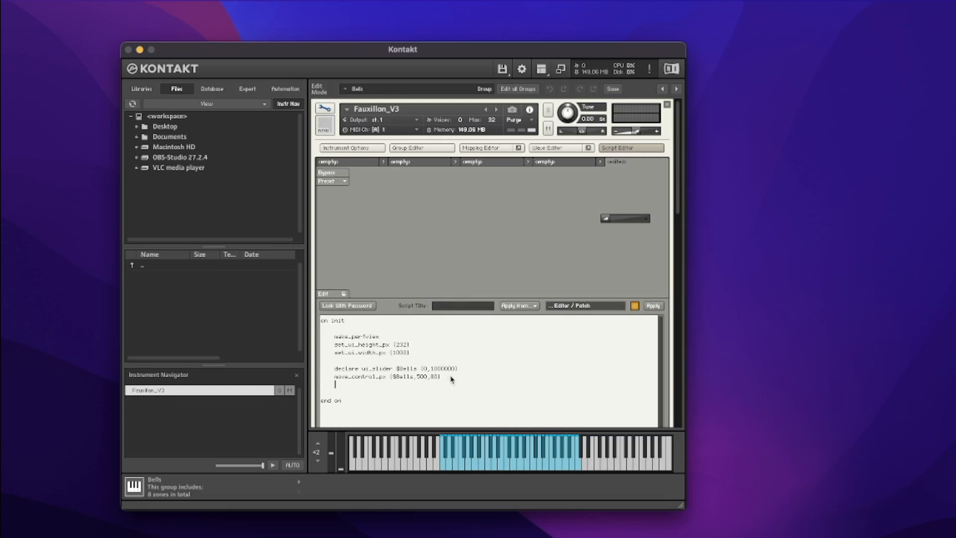
Add make_persistent($Bells) to on init and recompile the script without errors
type("make_per")
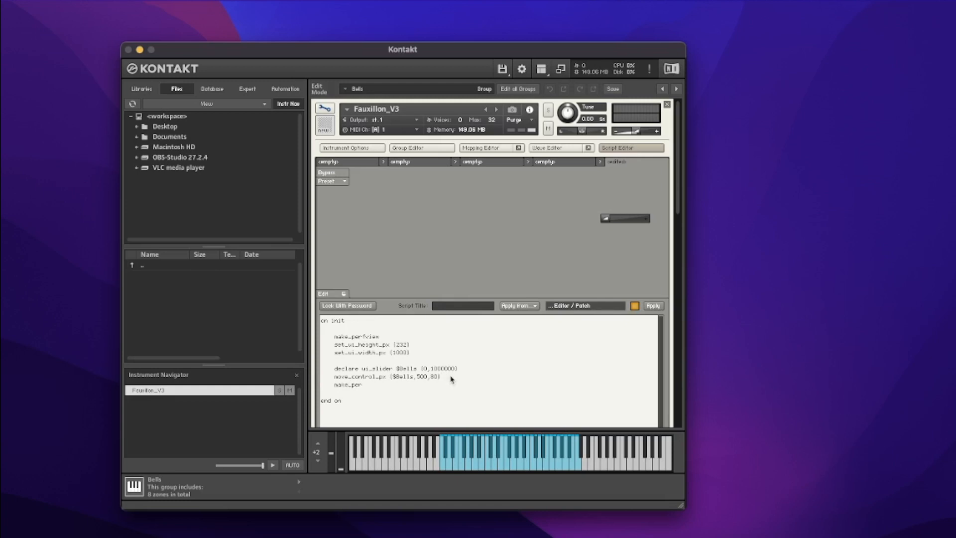
type("sistent ($Bells")
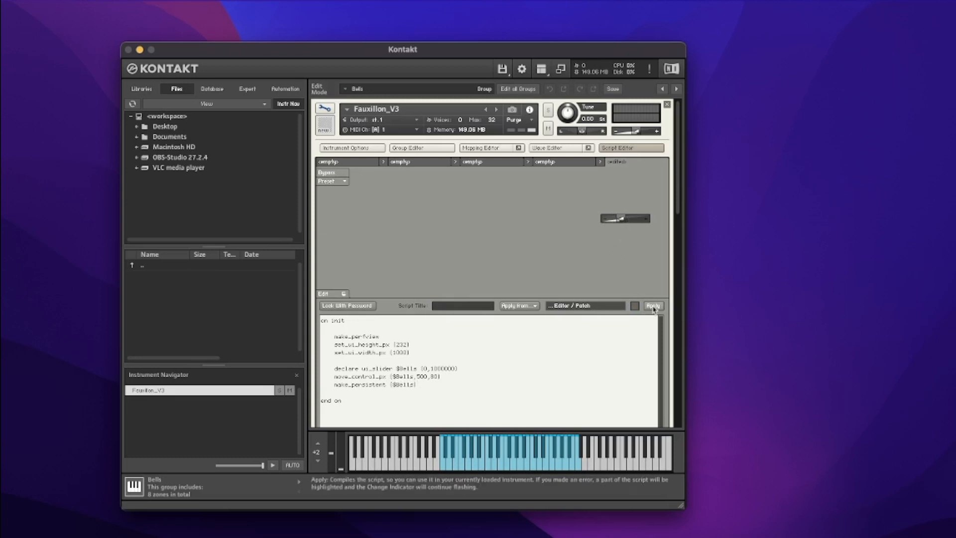
left_click(651, 306)
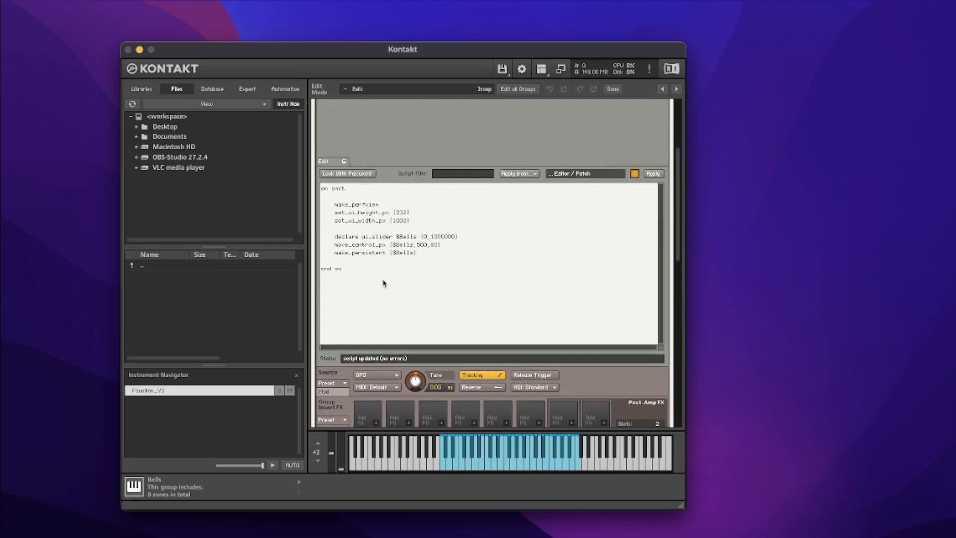
Write an empty on ui_control ($Bells) ... end on callback below the init block
type("on ui")
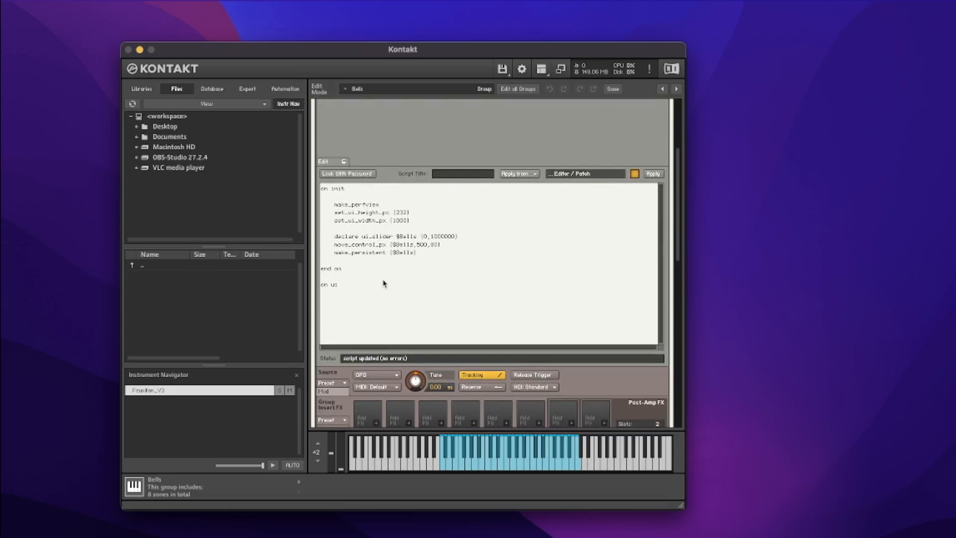
type("_control")
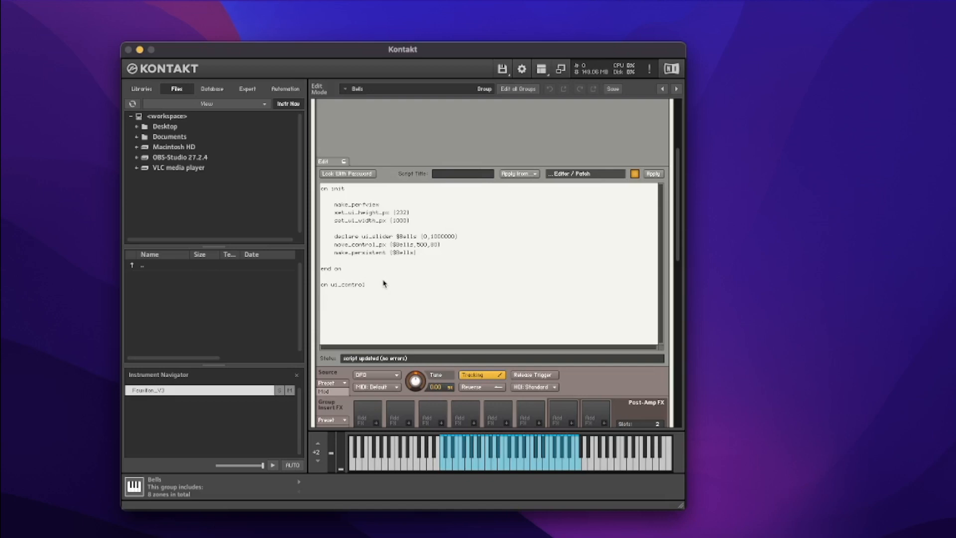
type("end on")
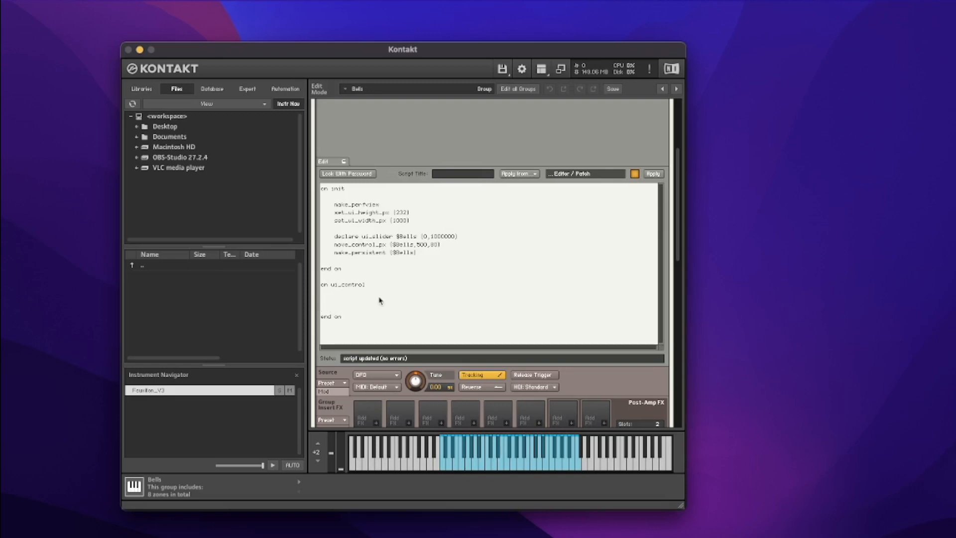
left_click(365, 284)
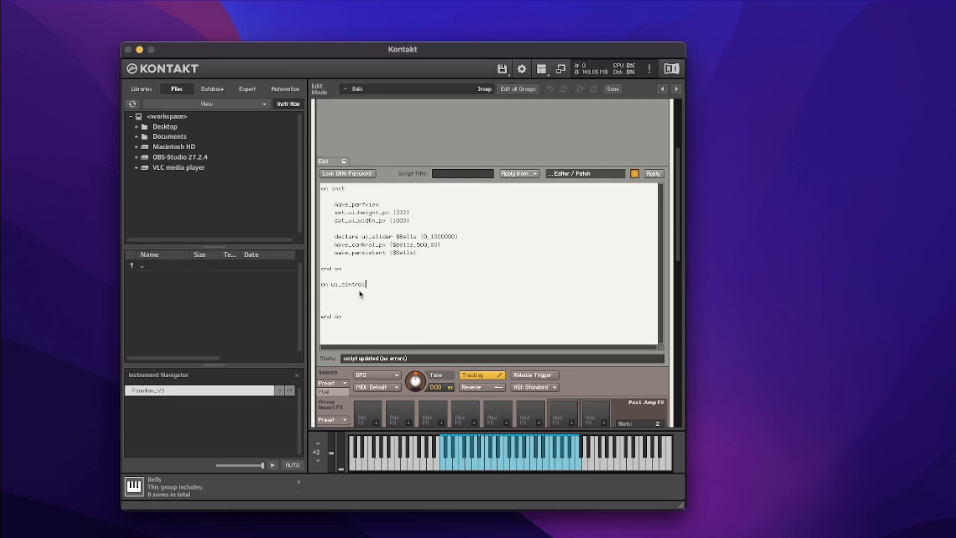
mouse_move(485, 240)
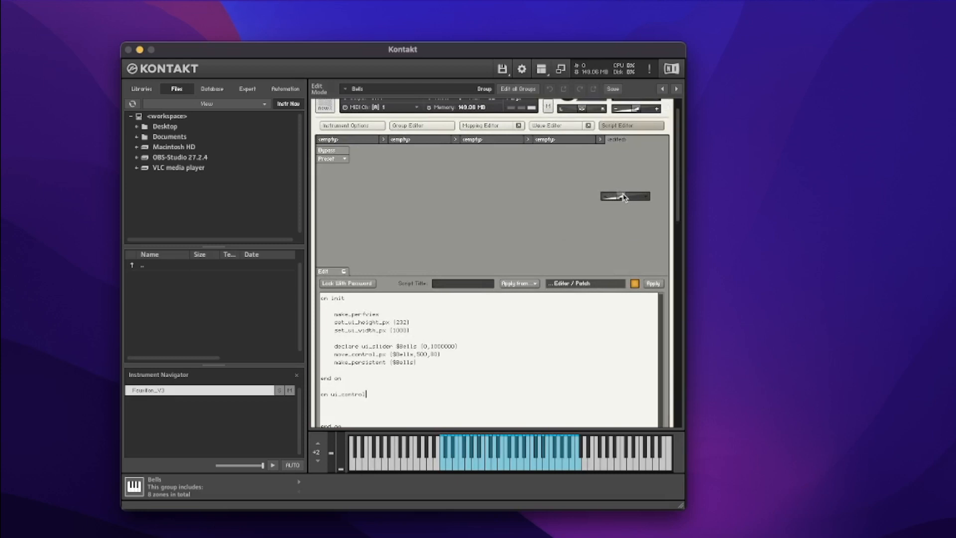
left_click(651, 283)
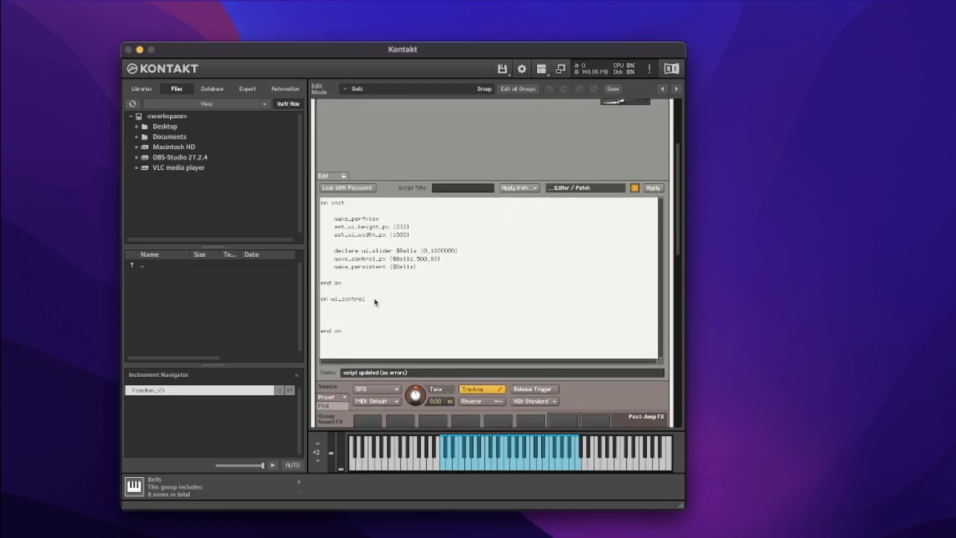
left_click(371, 299)
type(" ($Bells)")
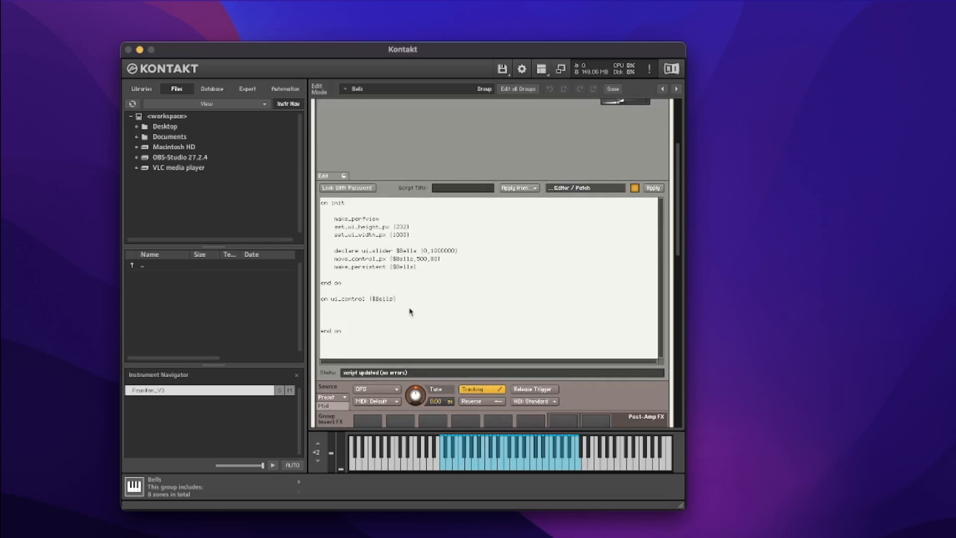
left_click(396, 299)
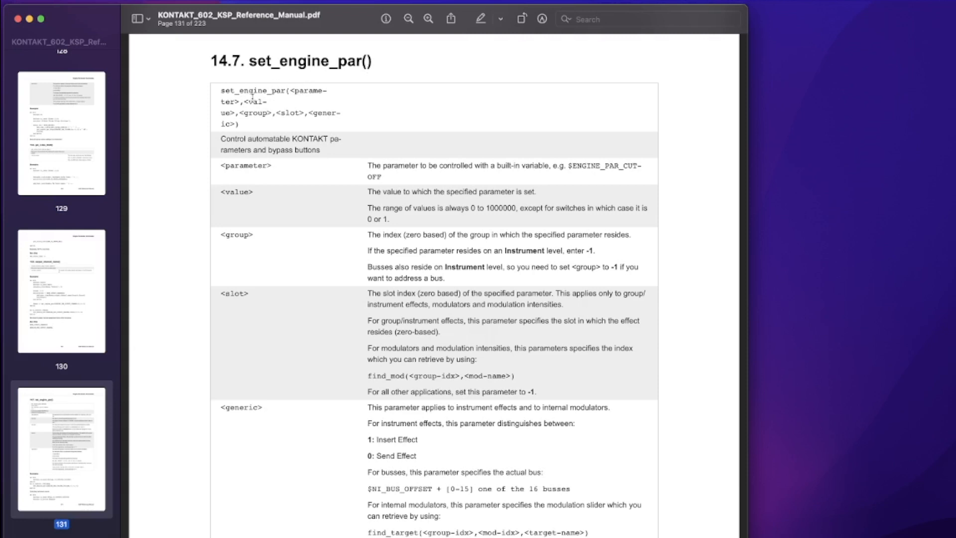
mouse_move(289, 107)
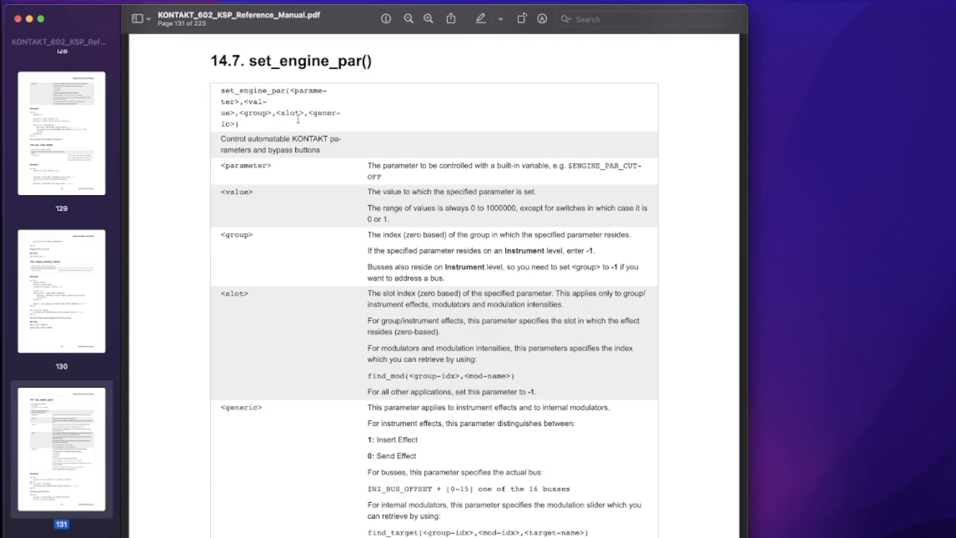
Scroll through set_engine_par()'s parameter descriptions toward its Examples section
scroll("down", 3)
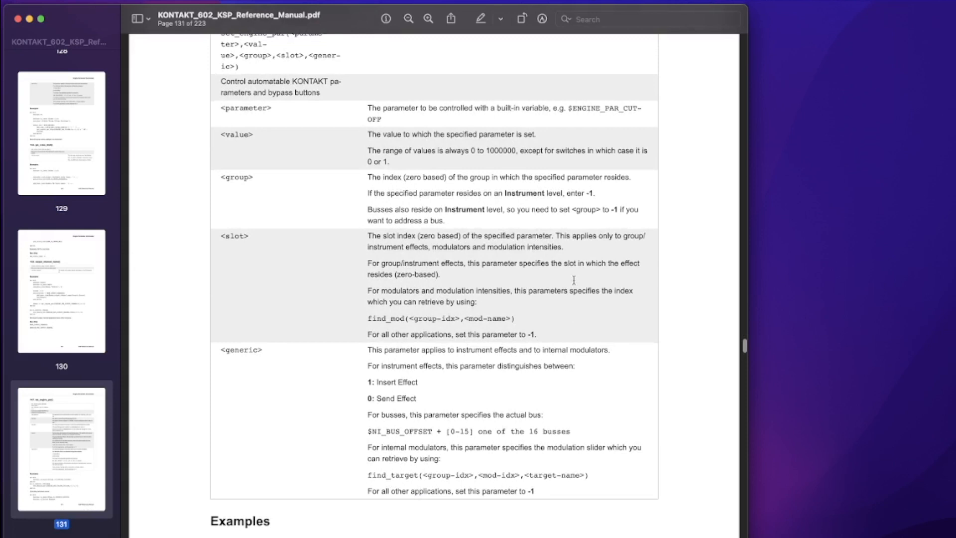
mouse_move(410, 317)
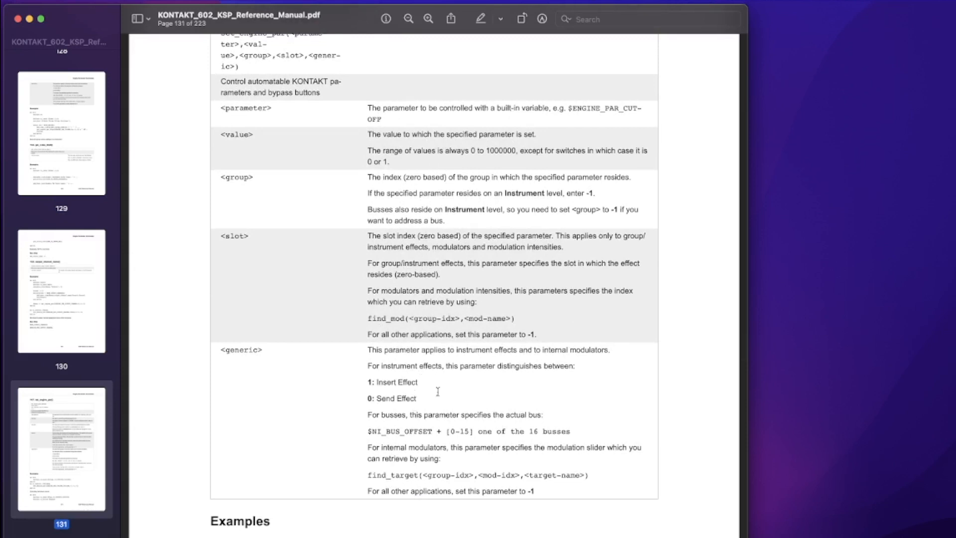
mouse_move(474, 442)
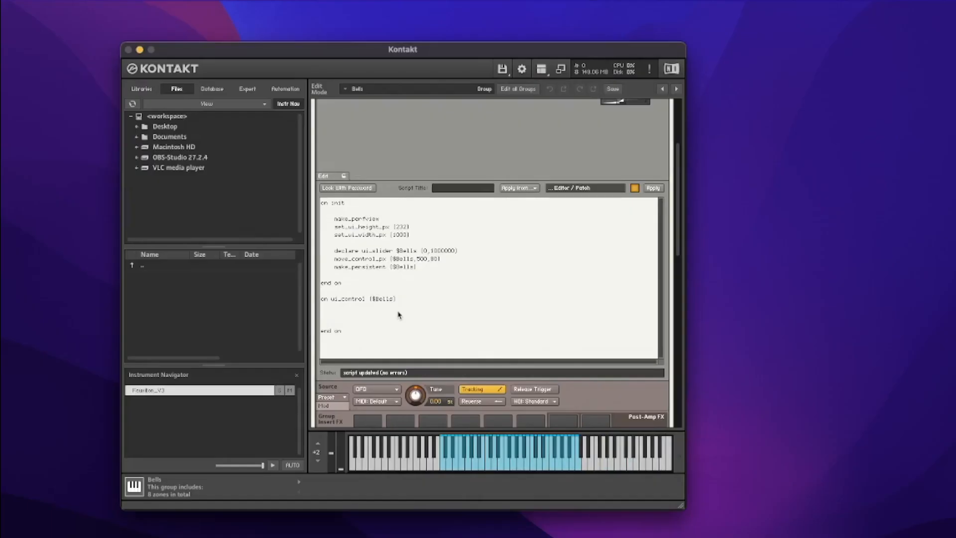
Begin a set_engine_par call inside the $Bells ui_control callback
type("set_engine")
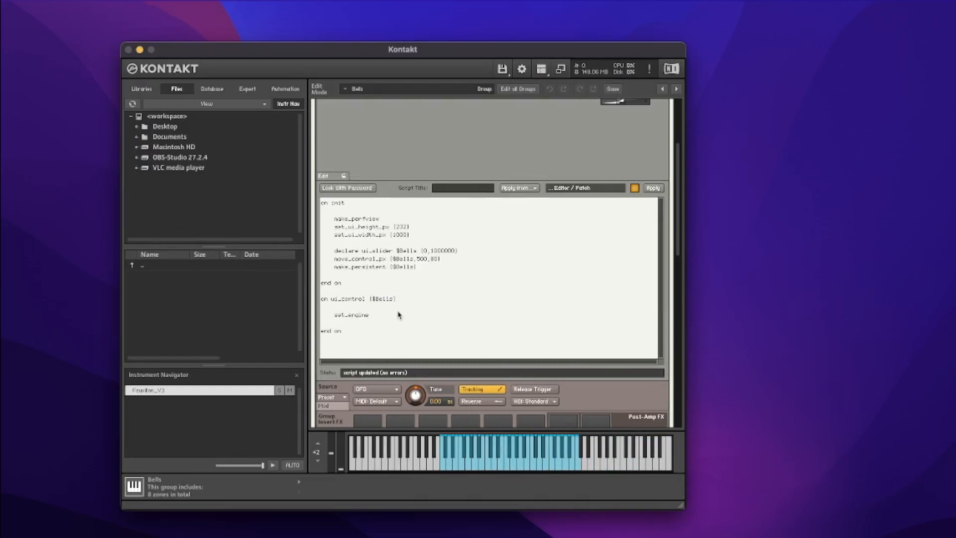
type("_par (")
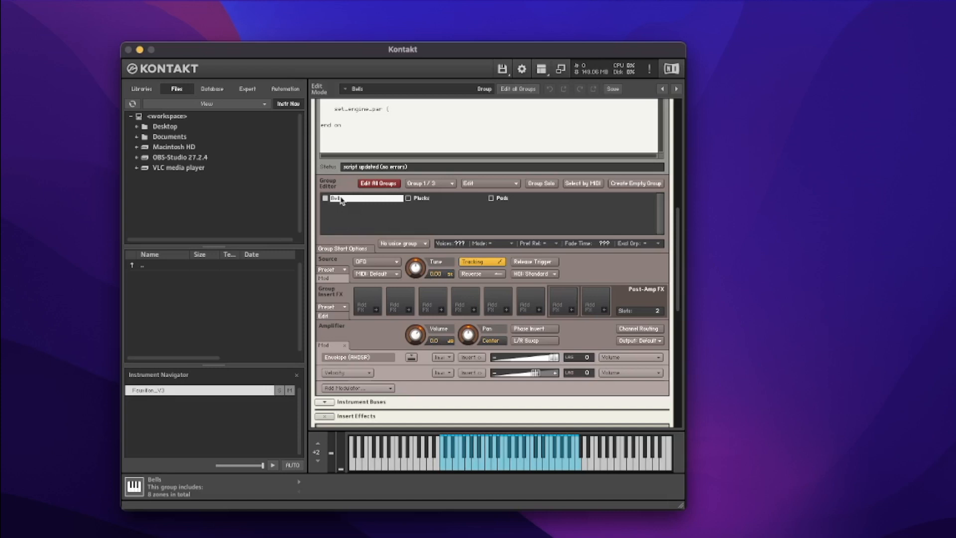
mouse_move(416, 334)
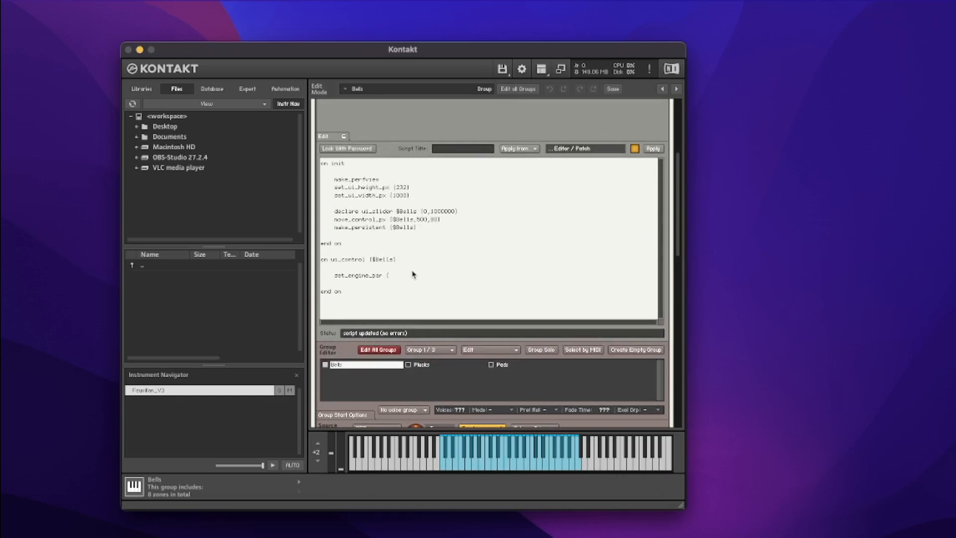
mouse_move(407, 279)
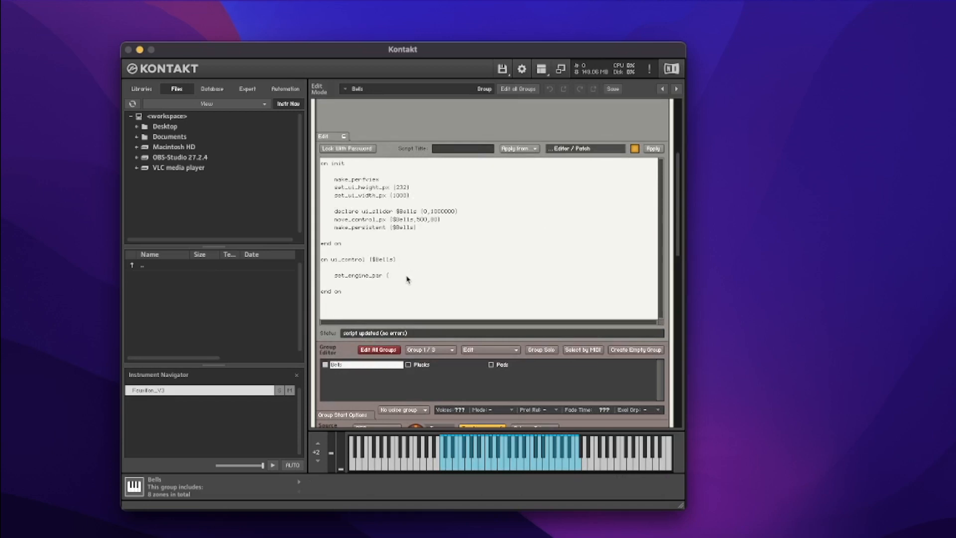
Make $ENGINE_PAR_VOLUME the first argument of set_engine_par
type("$ENGINE_")
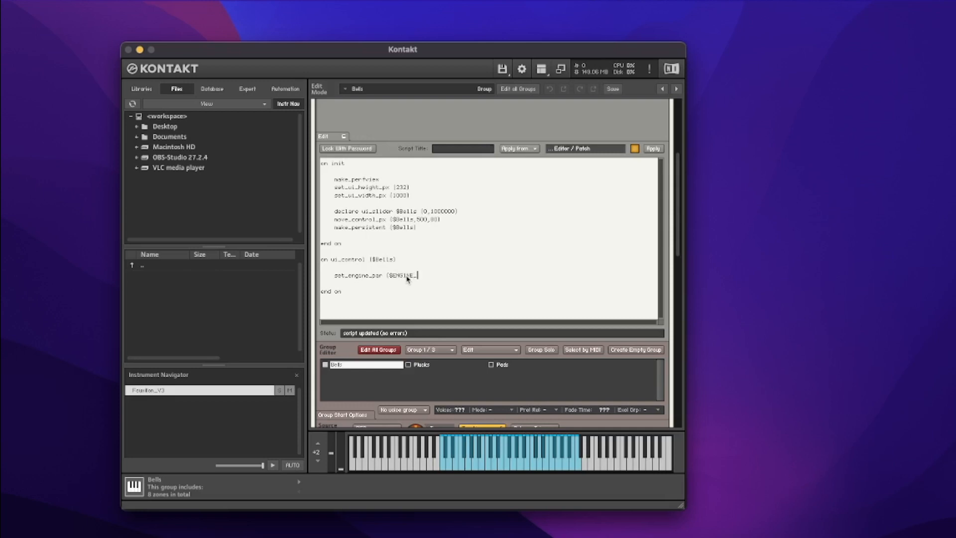
type("PAR_VOLUME")
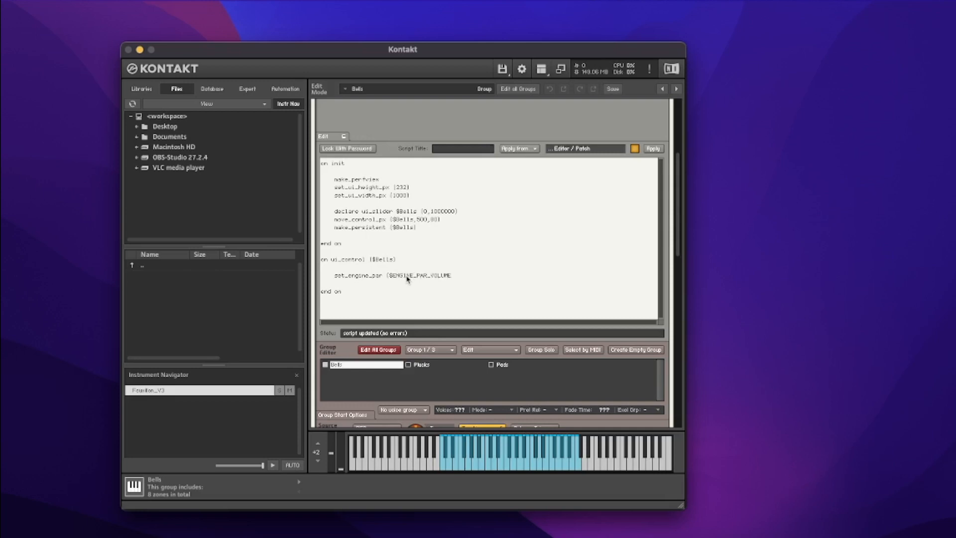
mouse_move(451, 271)
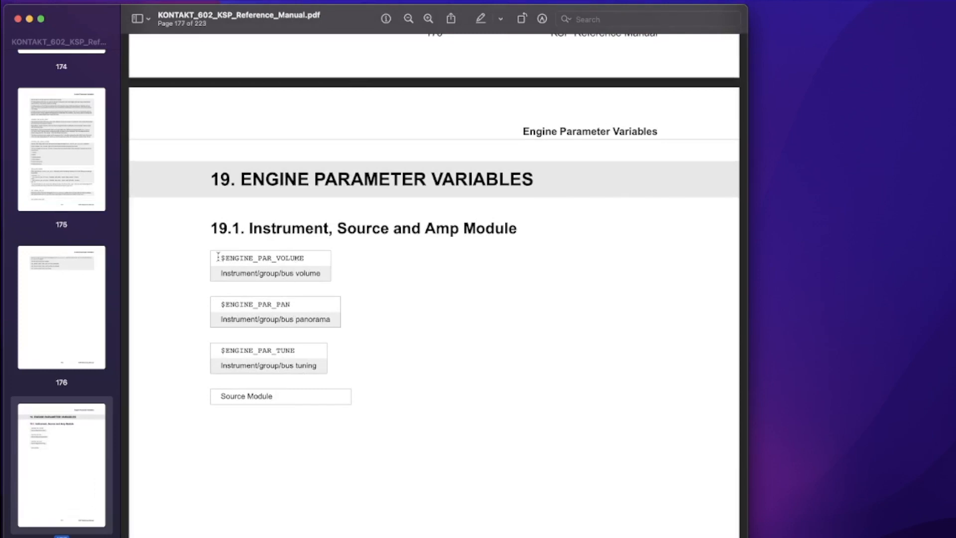
Select $ENGINE_PAR_VOLUME in the KSP manual's Engine Parameter Variables list
double_click(259, 257)
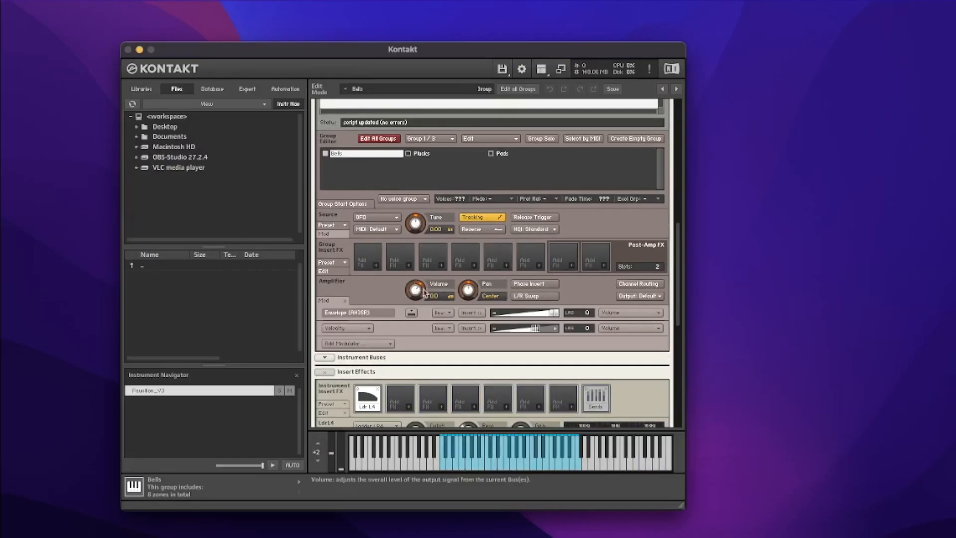
mouse_move(682, 252)
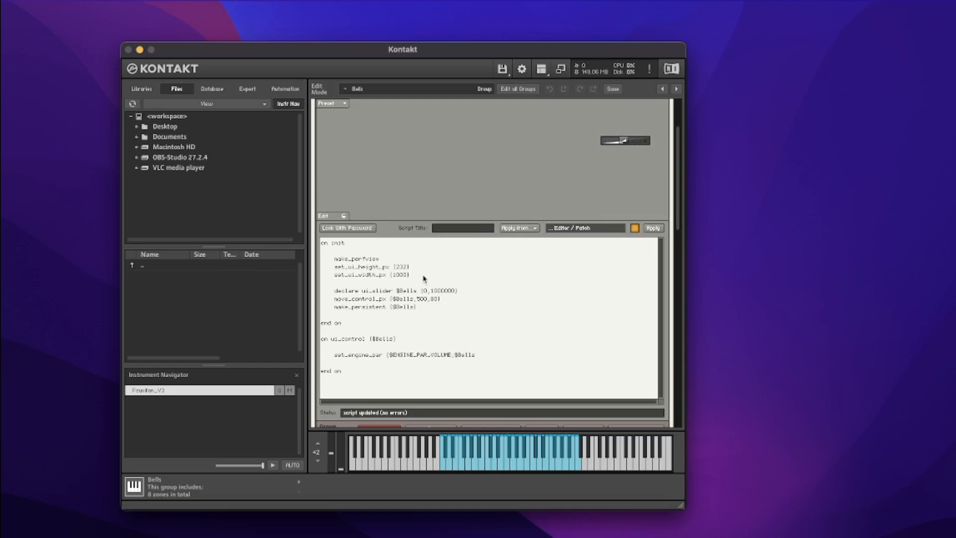
mouse_move(468, 356)
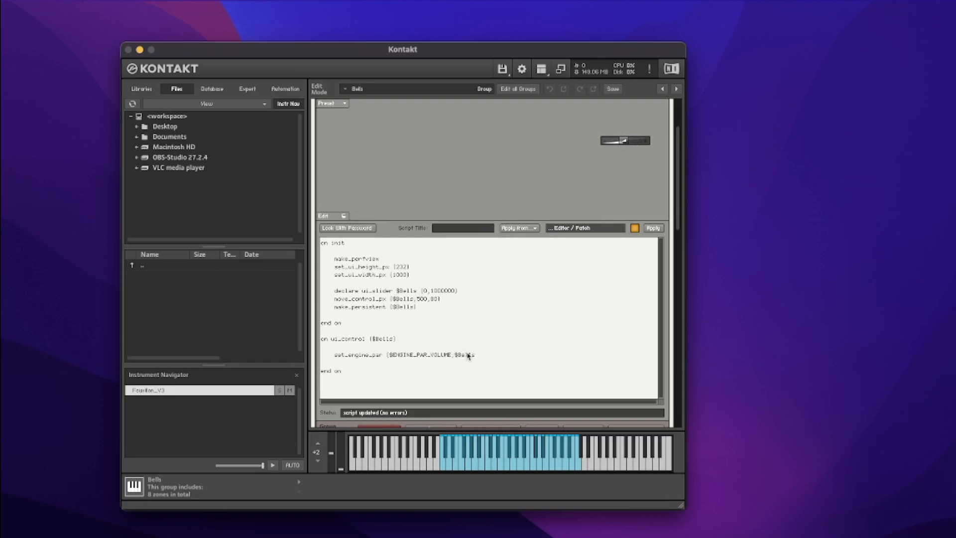
mouse_move(580, 187)
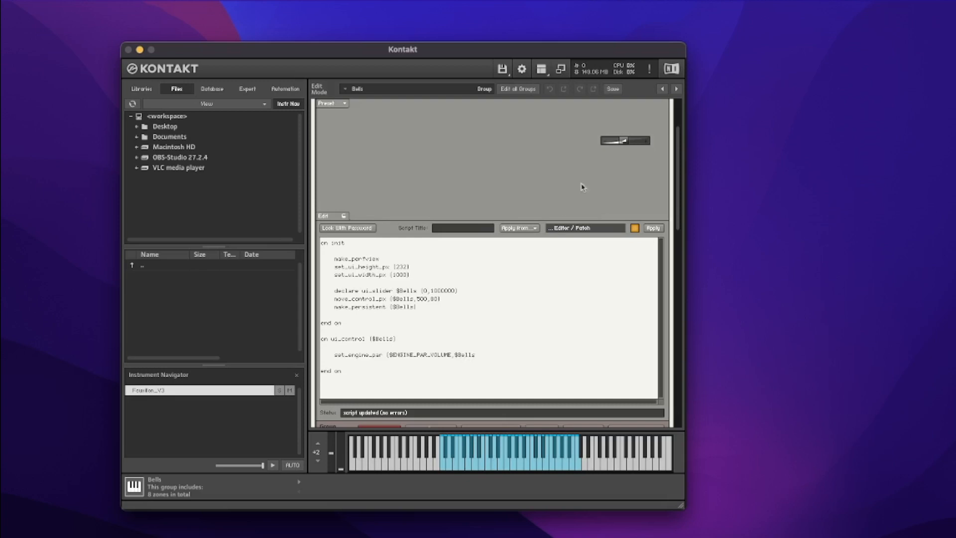
mouse_move(461, 360)
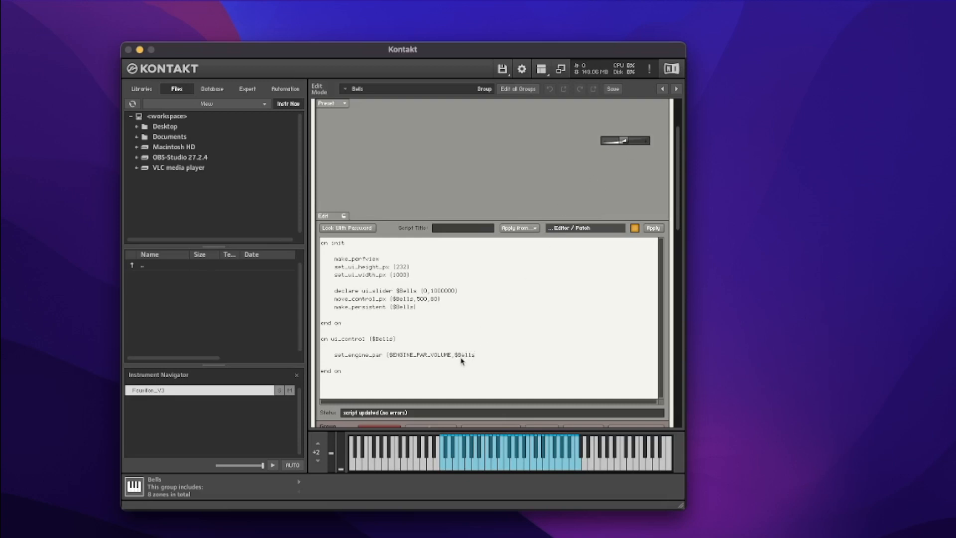
mouse_move(437, 360)
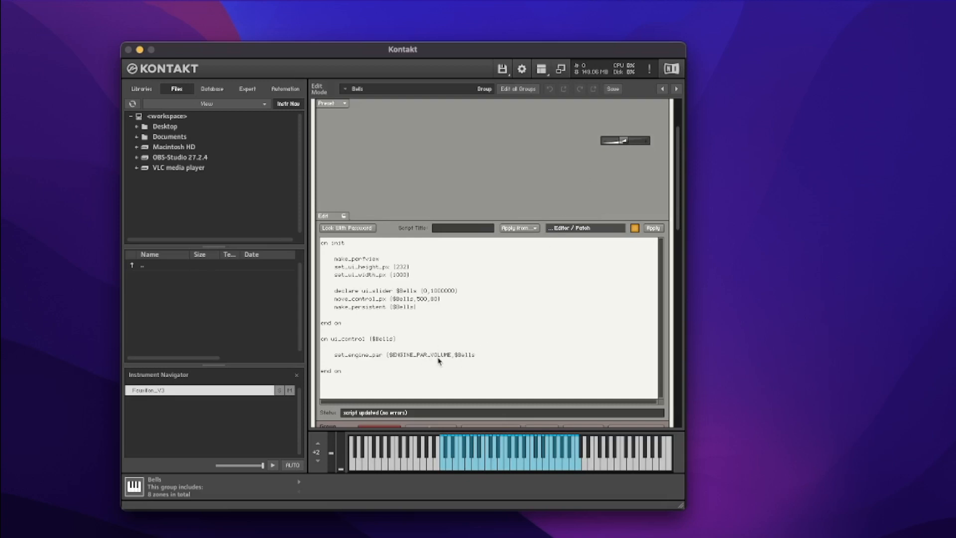
mouse_move(494, 360)
type(",")
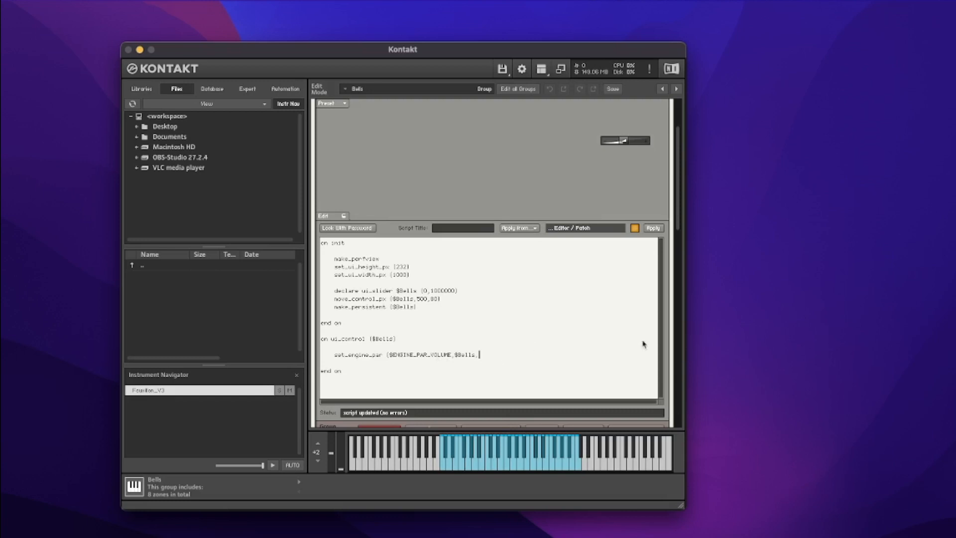
mouse_move(850, 476)
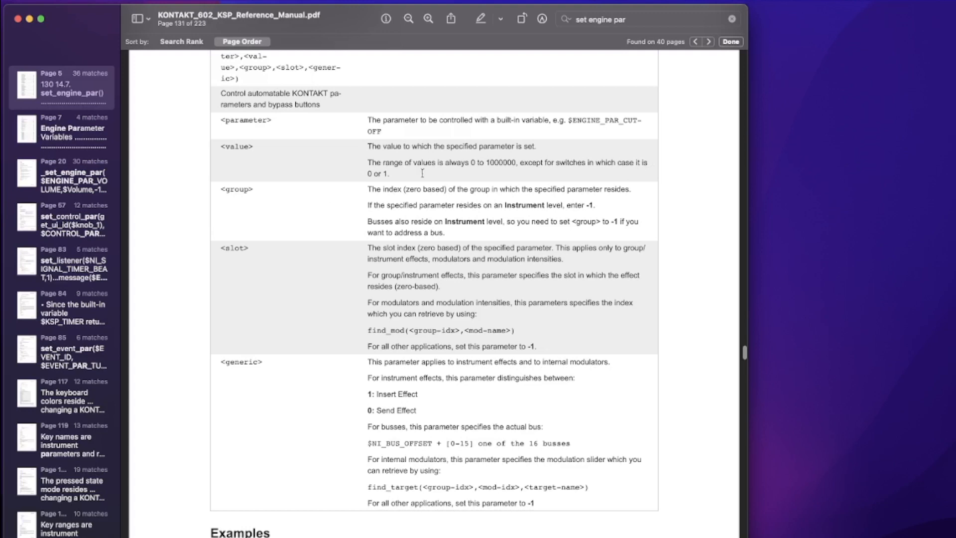
mouse_move(467, 232)
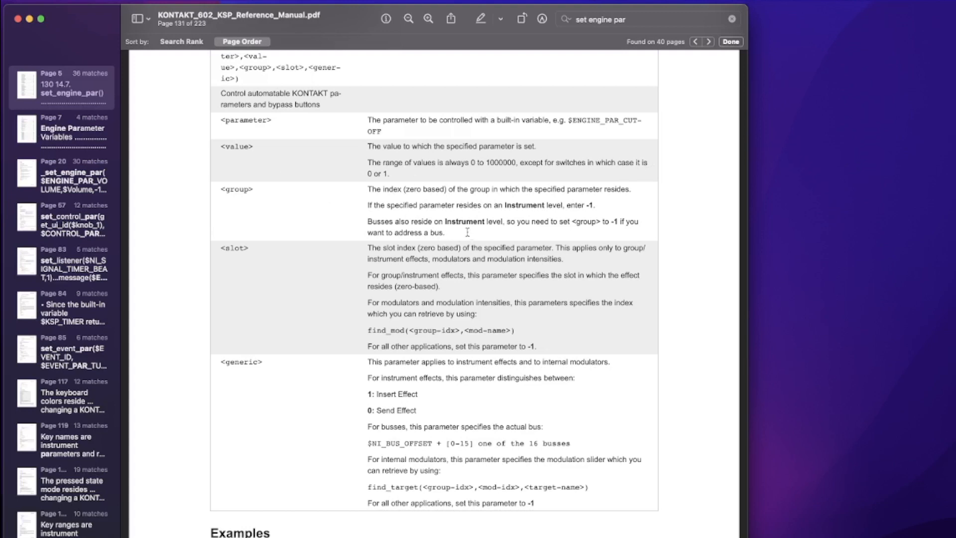
mouse_move(451, 196)
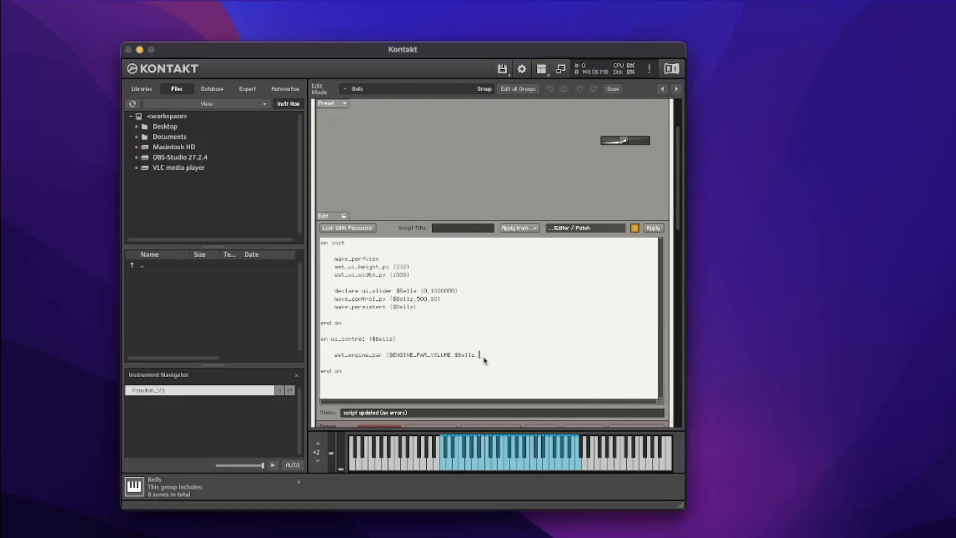
Add 0 as the group argument while reading set_engine_par's parameter table
type("0")
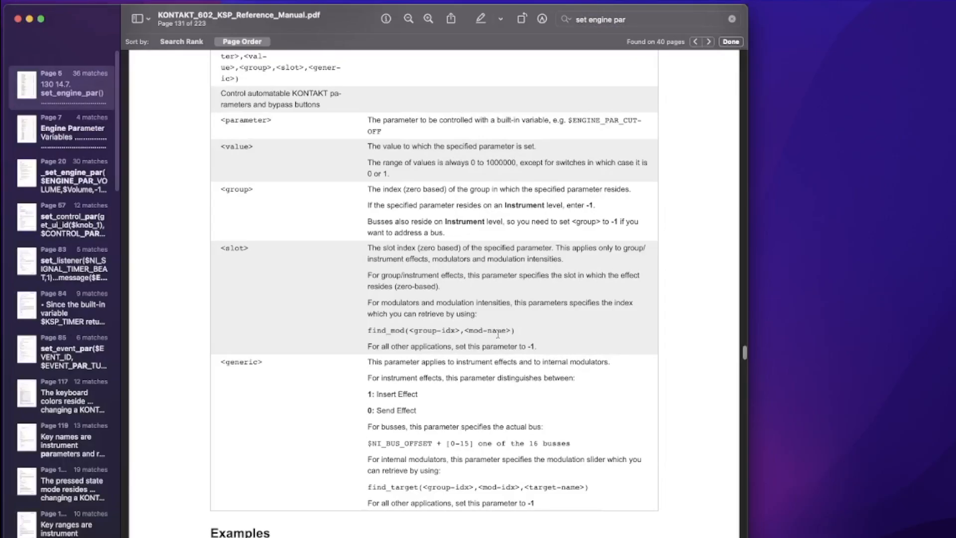
mouse_move(252, 221)
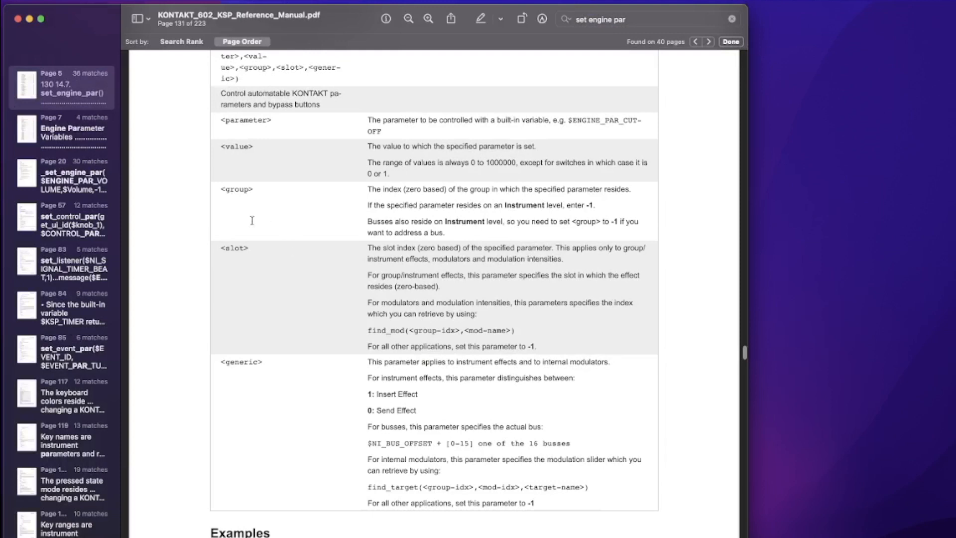
mouse_move(448, 333)
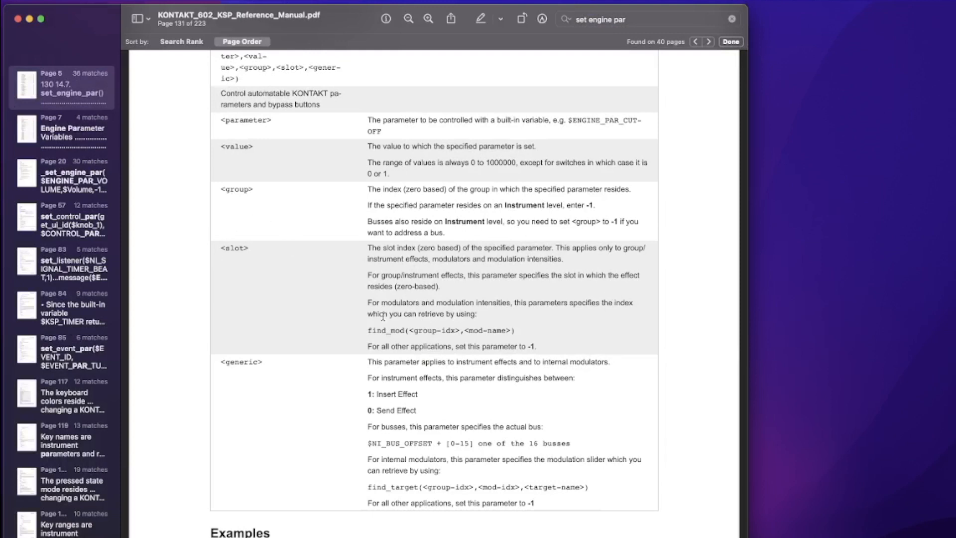
mouse_move(451, 269)
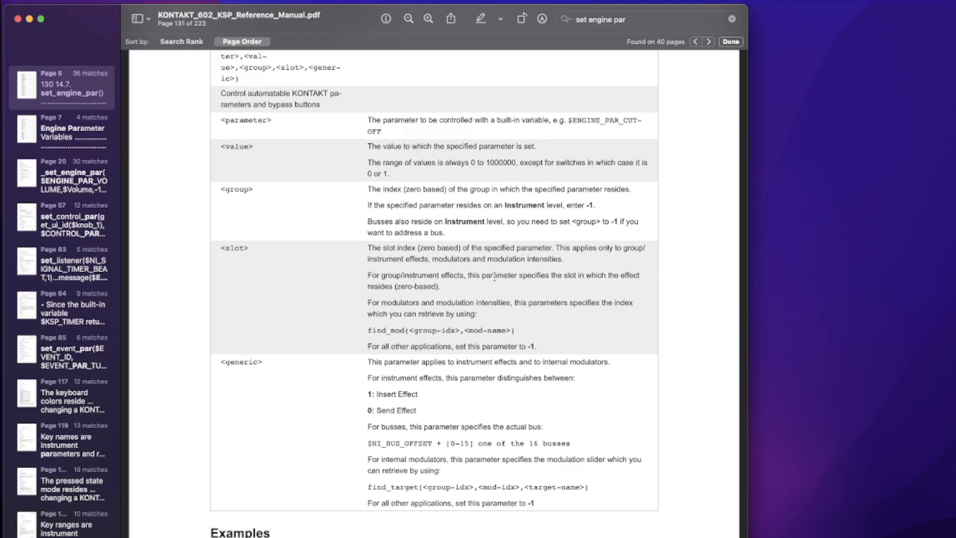
mouse_move(442, 320)
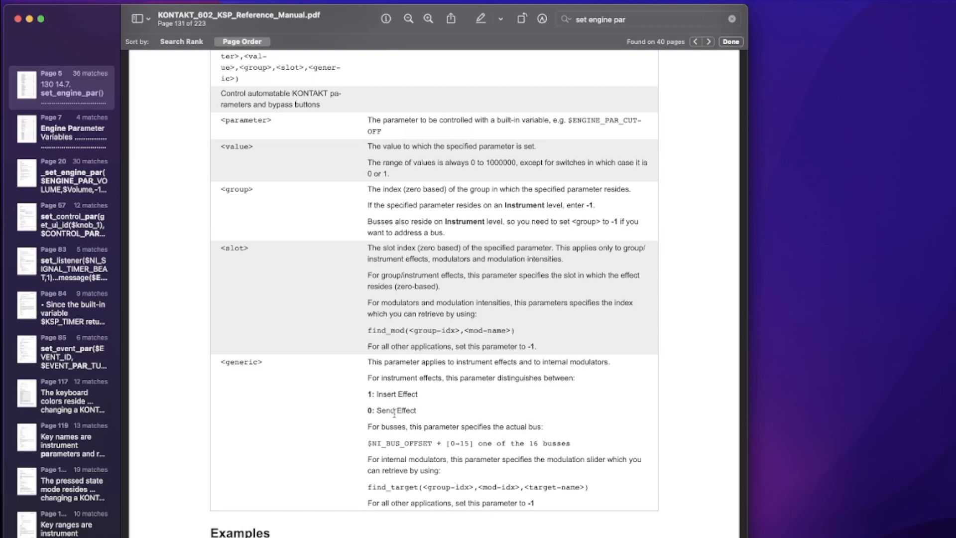
mouse_move(501, 412)
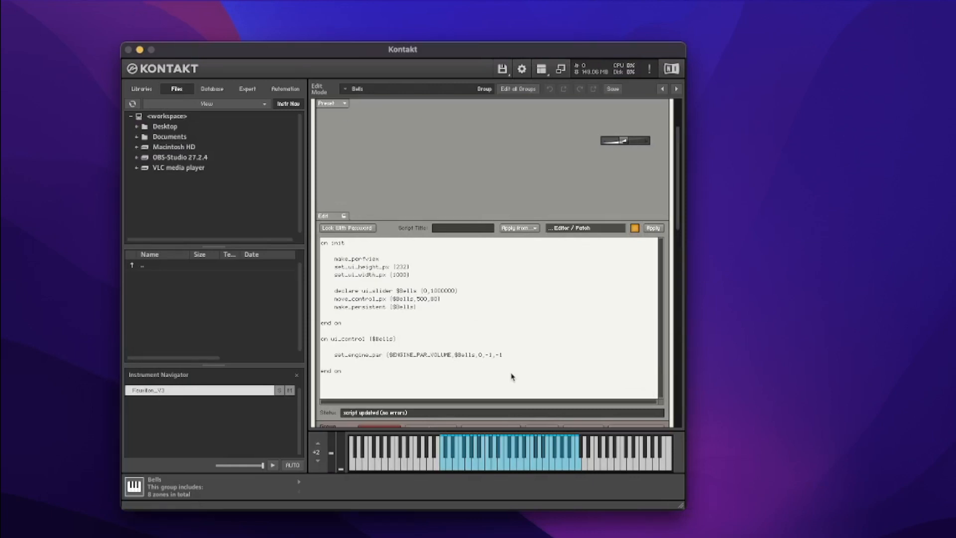
Apply set_engine_par($ENGINE_PAR_VOLUME,$Bells,0,-1,-1) and watch the Bells group's Amplifier volume
left_click(505, 355)
type(")")
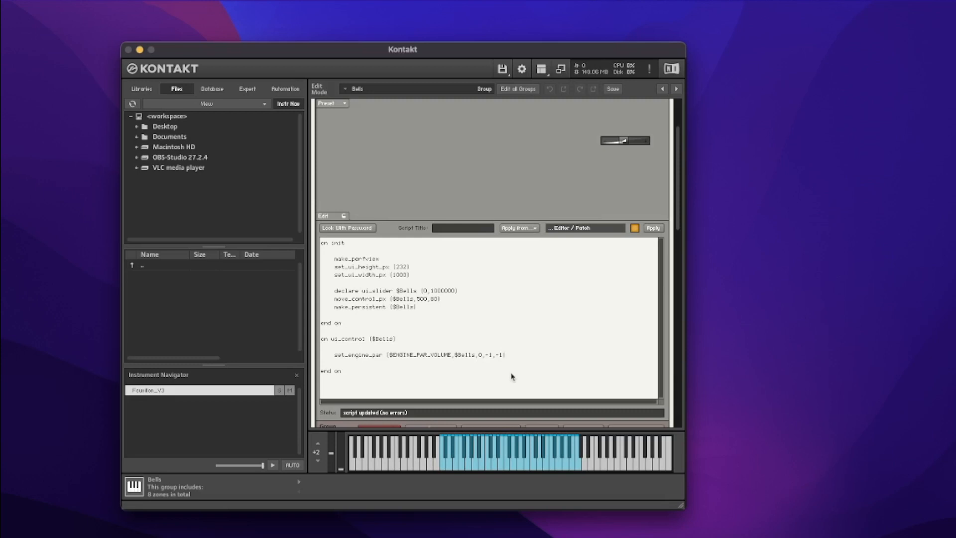
mouse_move(651, 228)
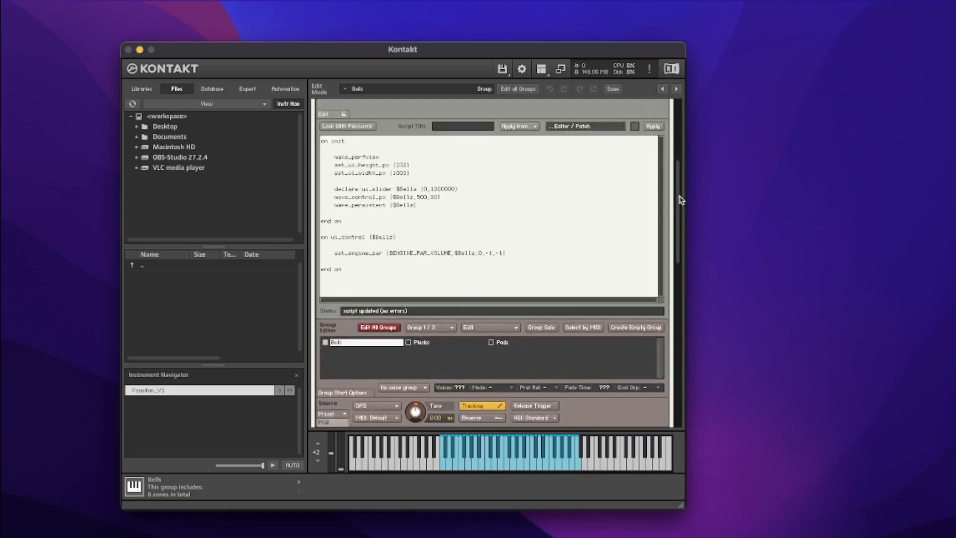
scroll("down", 3)
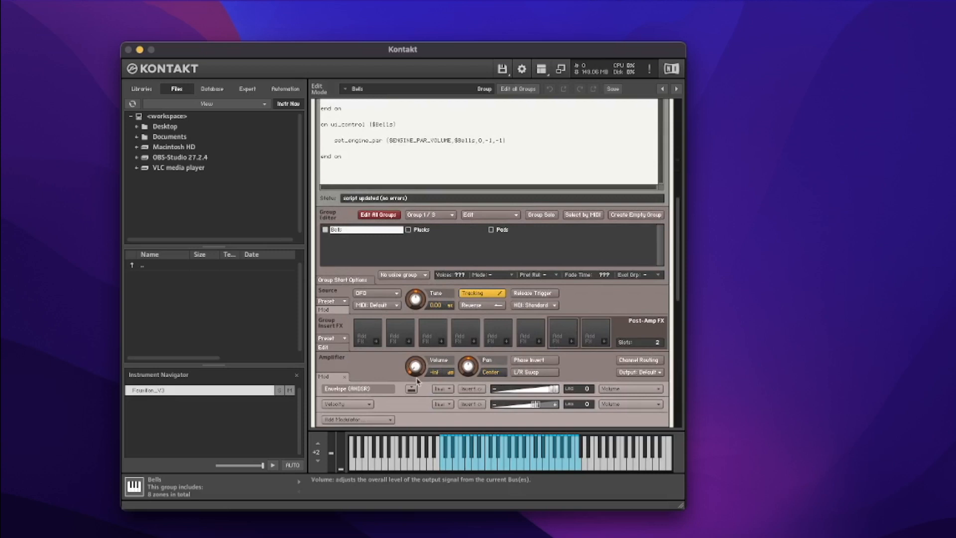
mouse_move(694, 221)
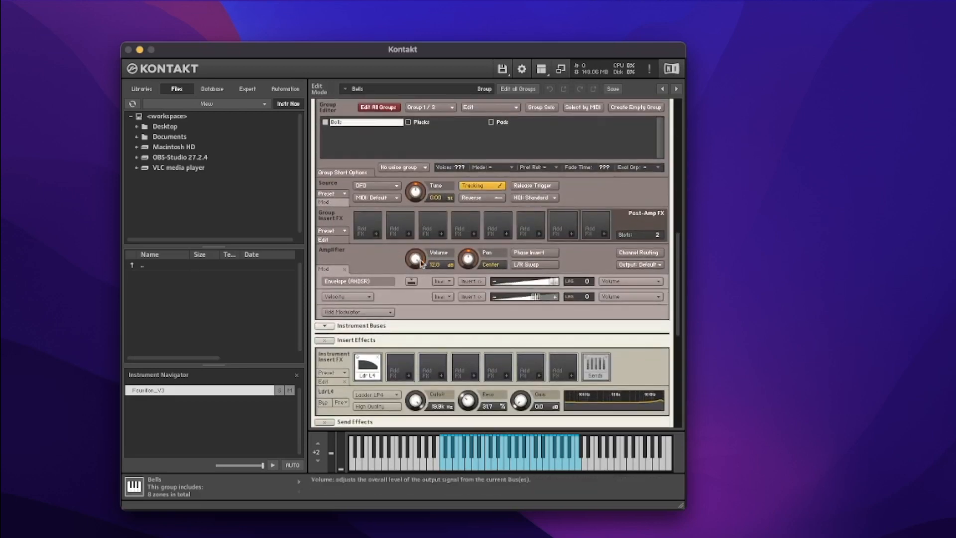
mouse_move(422, 273)
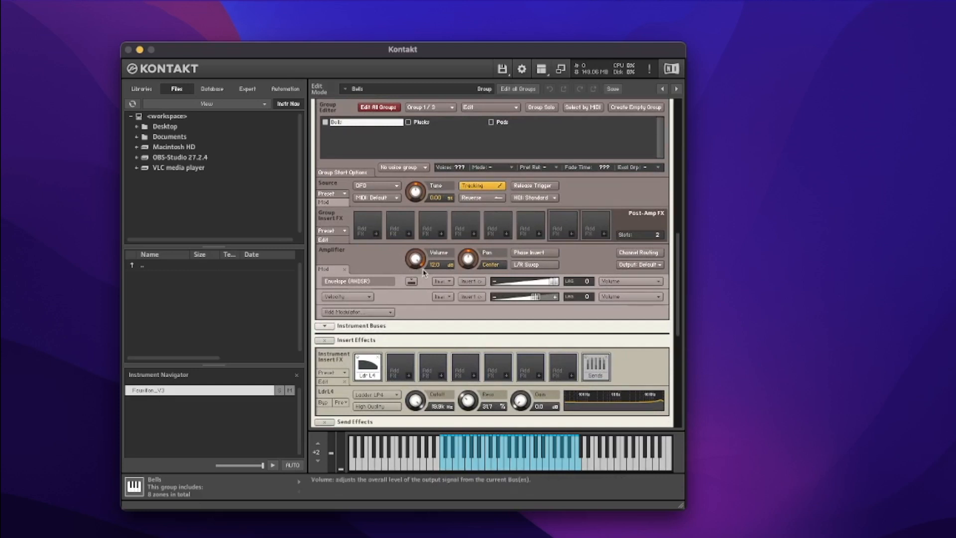
mouse_move(435, 273)
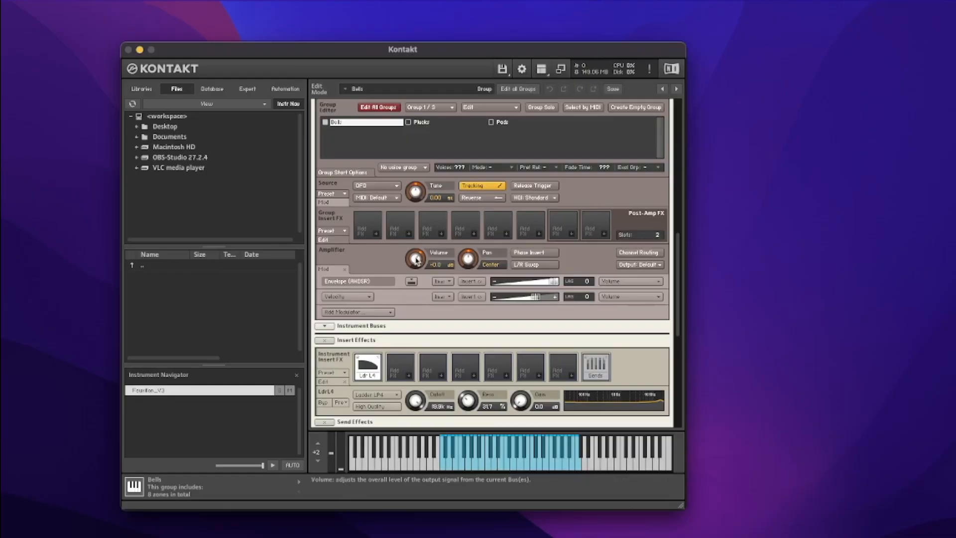
mouse_move(420, 252)
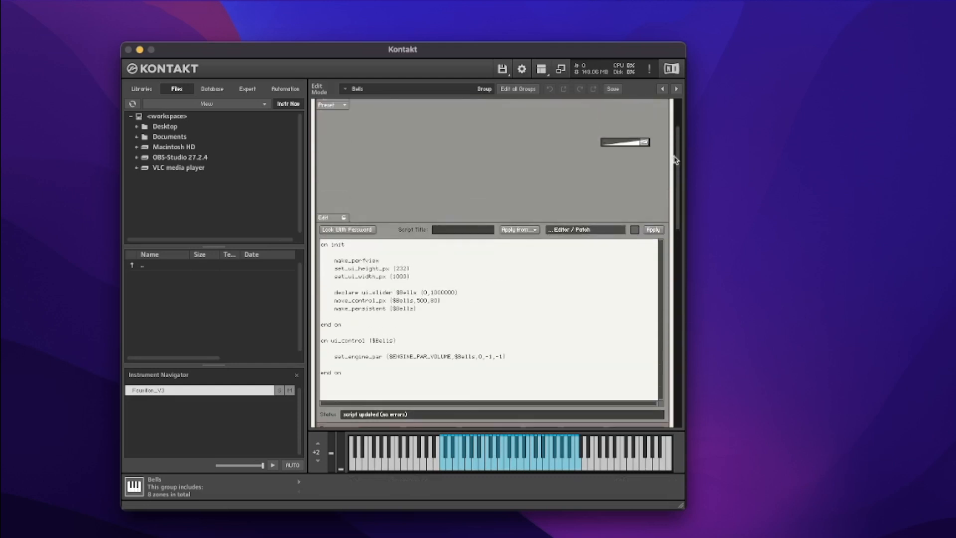
Change the $Bells slider range to (0,650000), apply, and return to Fauxillon's performance view
double_click(442, 292)
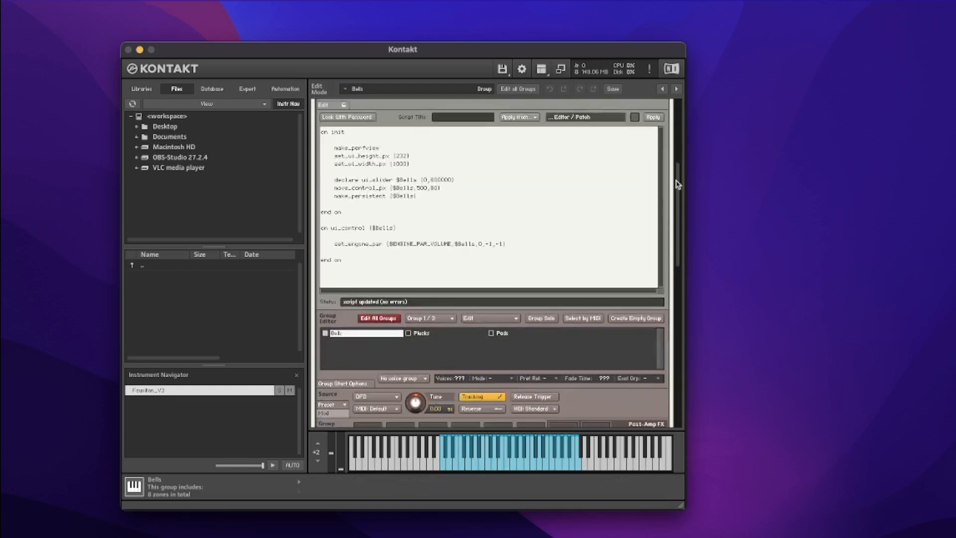
scroll("down", 3)
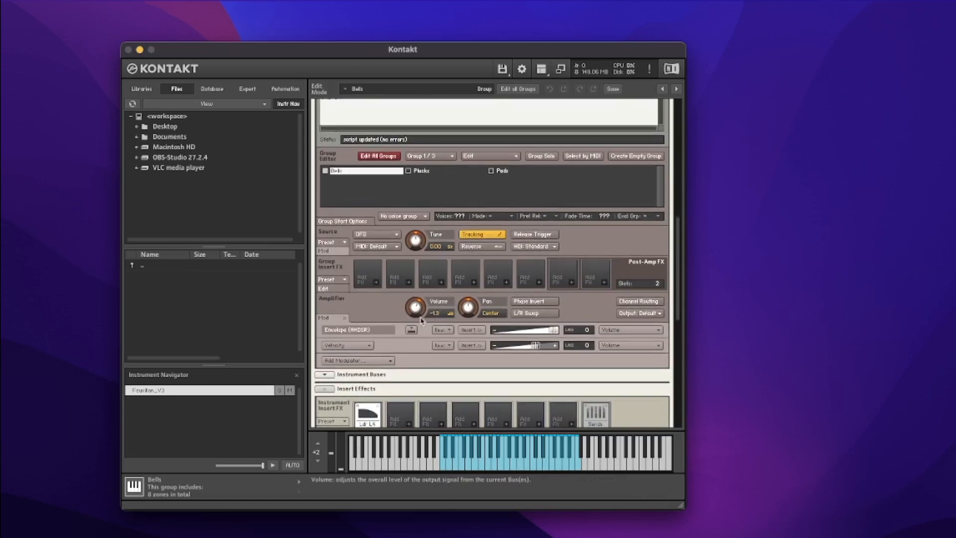
mouse_move(678, 238)
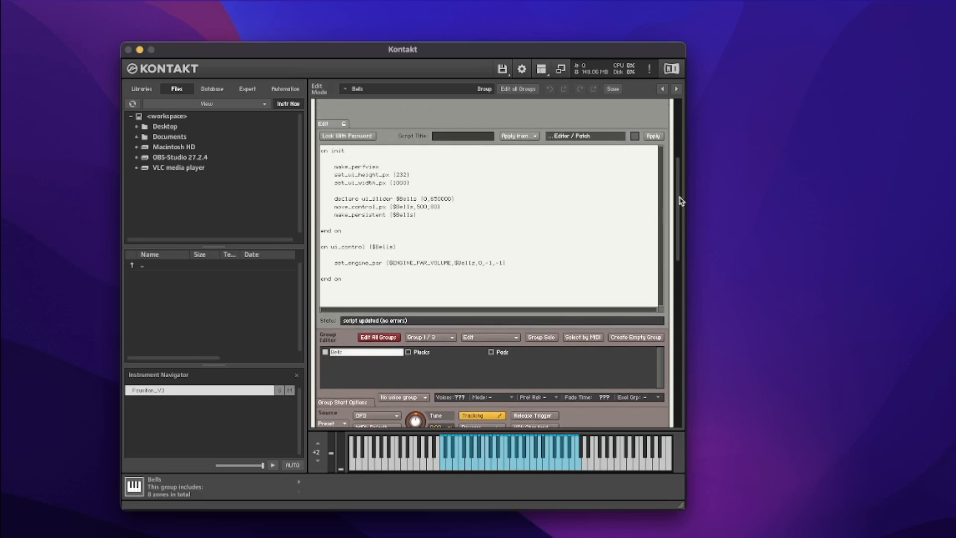
scroll("down", 3)
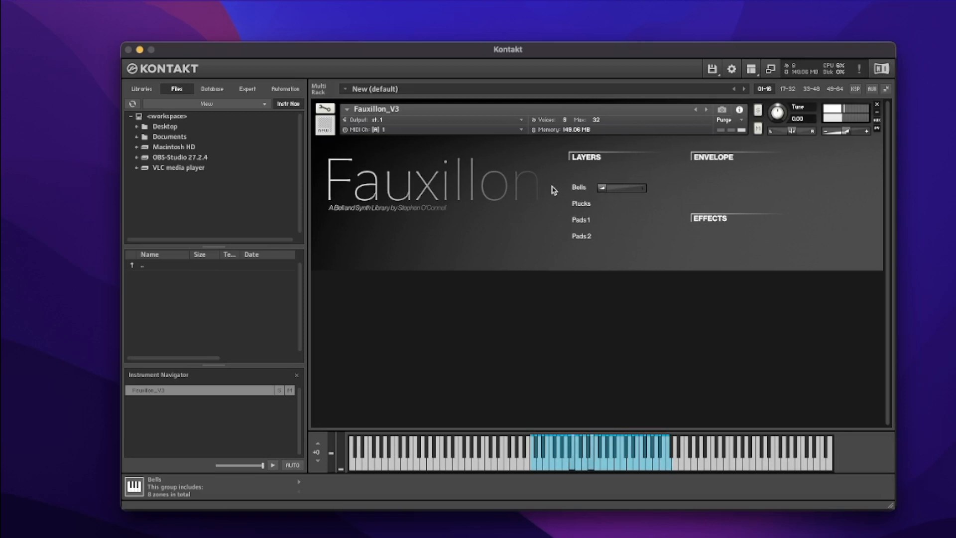
mouse_move(606, 192)
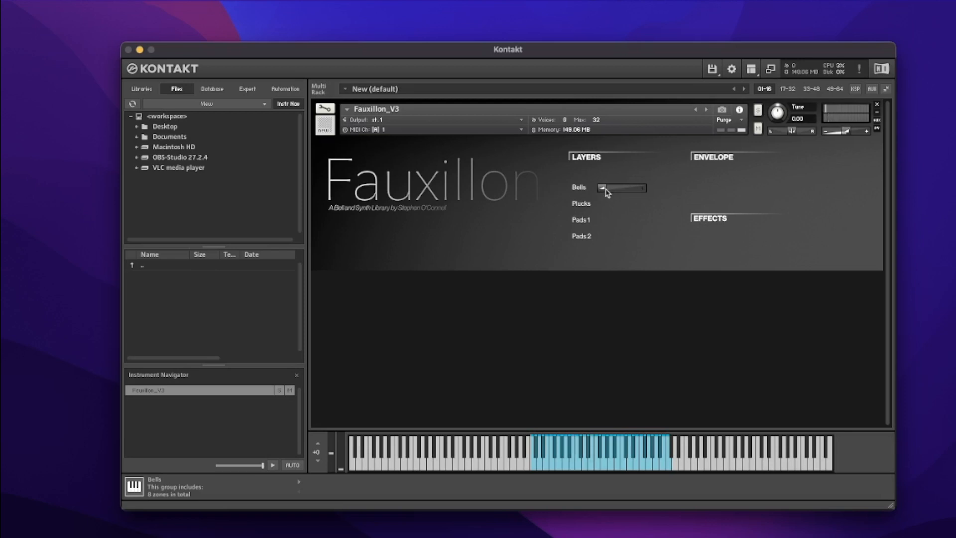